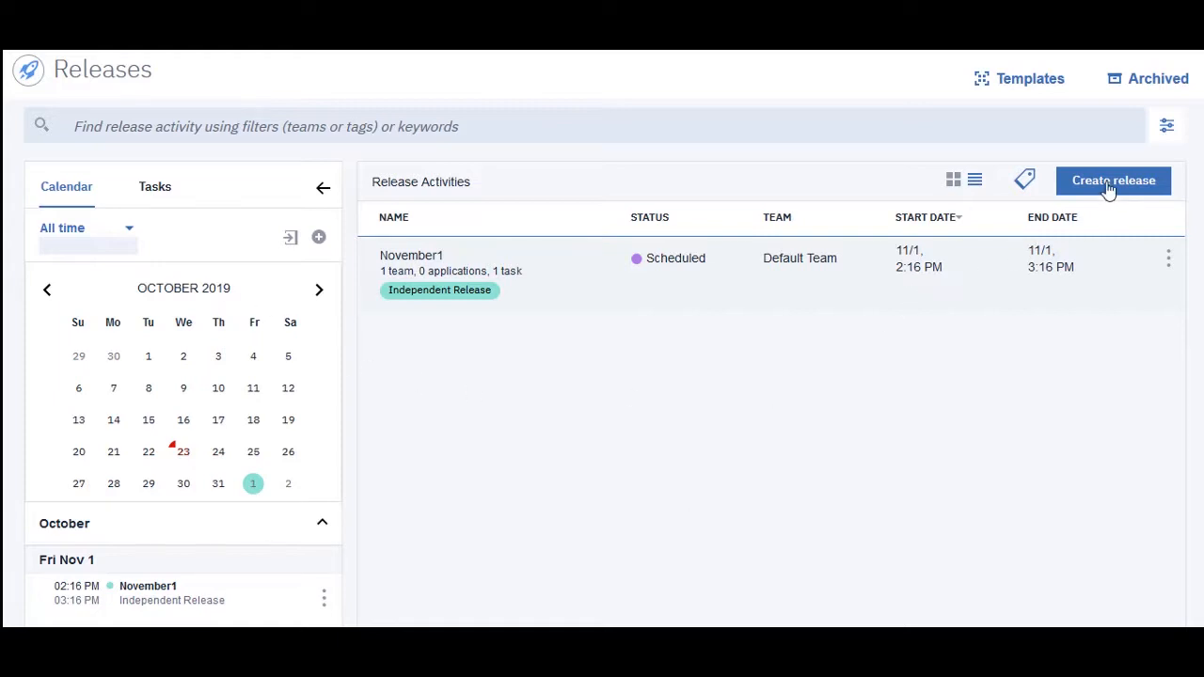
Name the new release Demo, skip templates, and set its start date to October 31.
left_click(1113, 180)
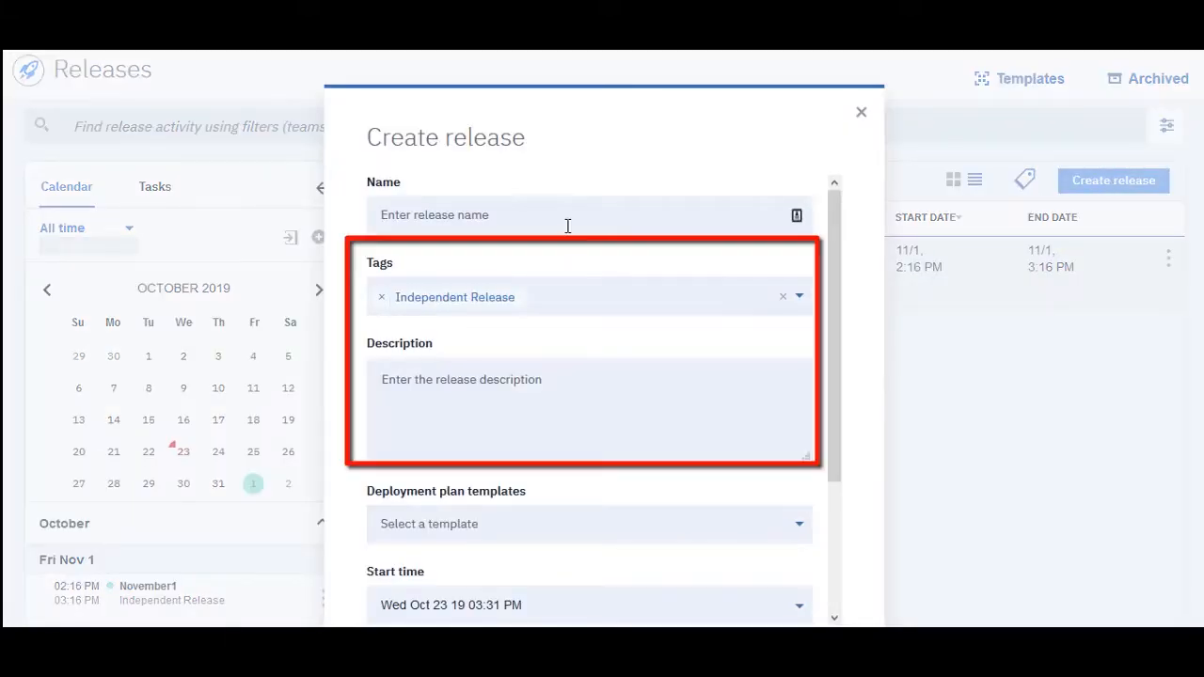
type("Dem")
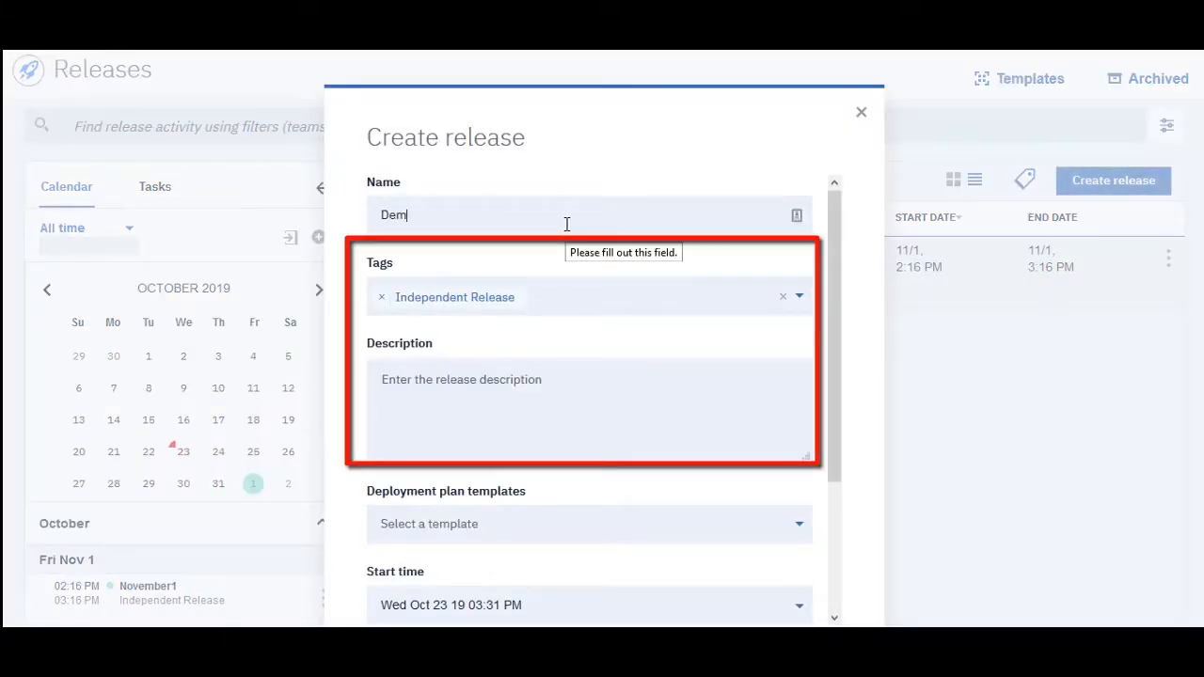
type("o")
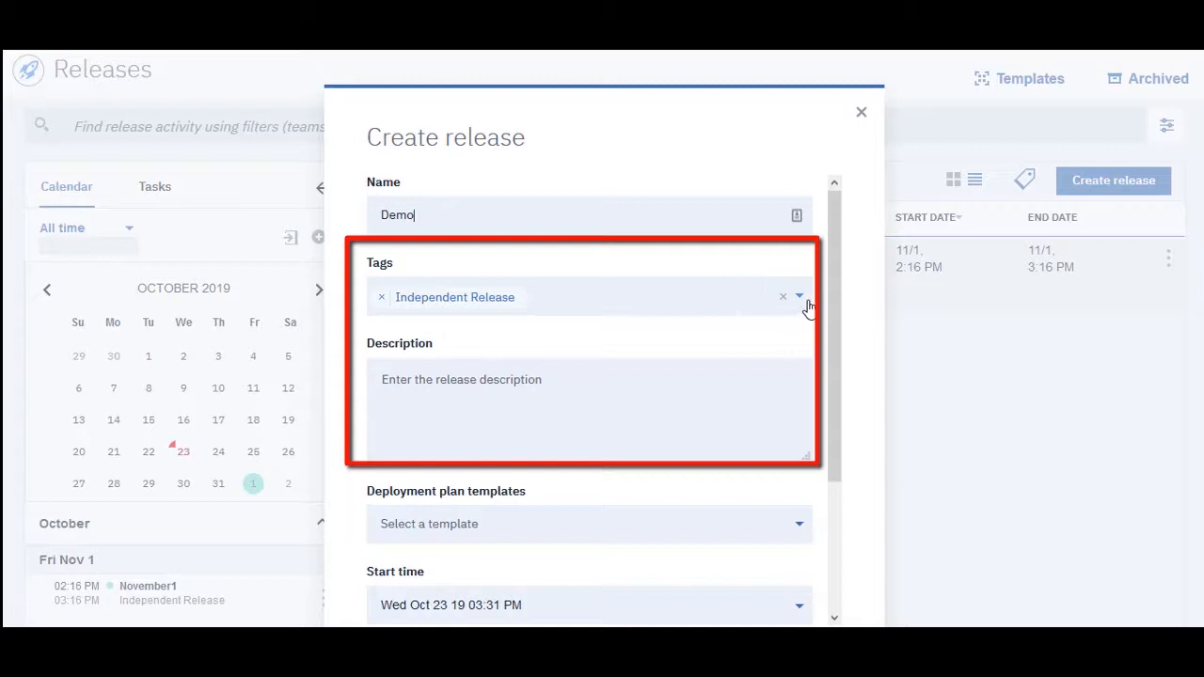
left_click(798, 297)
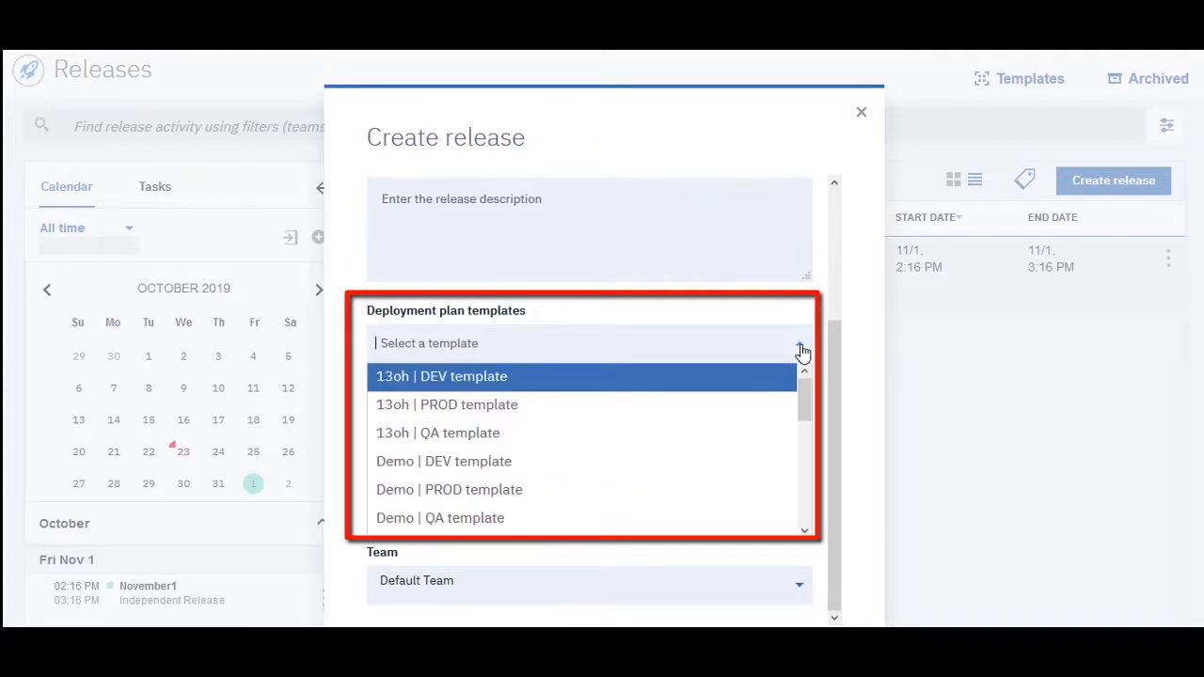
left_click(802, 342)
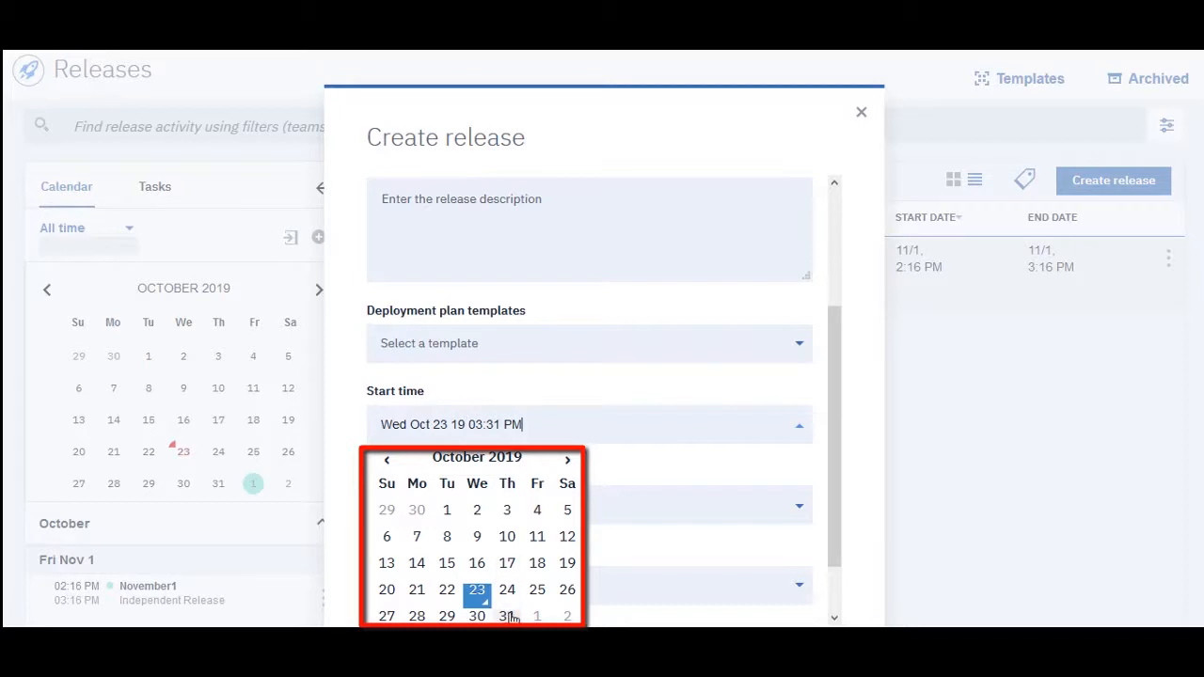
left_click(508, 617)
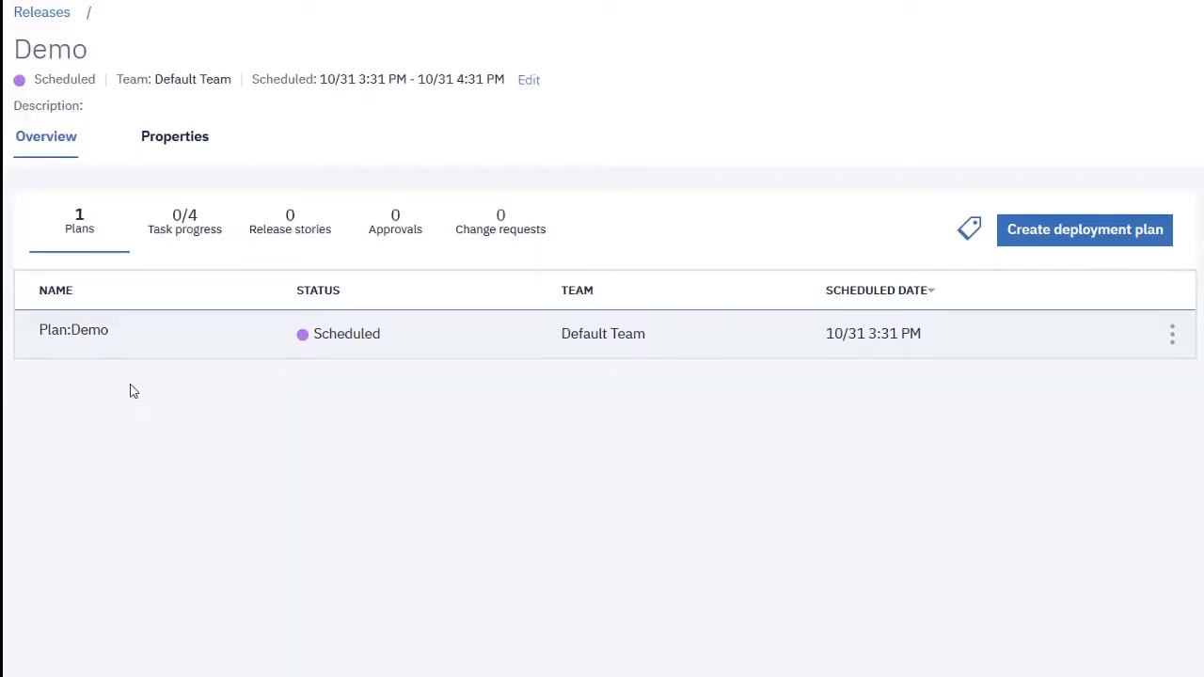
mouse_move(260, 463)
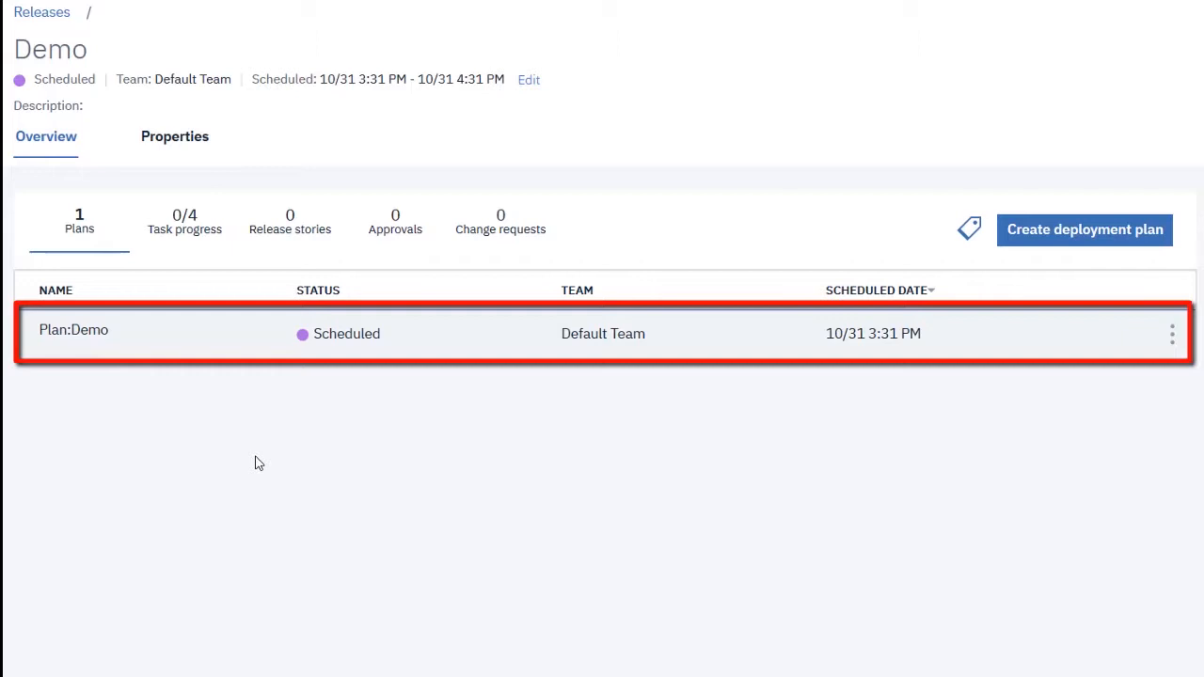
Open the Plan:Demo row from the Demo release Overview to reach its Tasks view.
left_click(1172, 333)
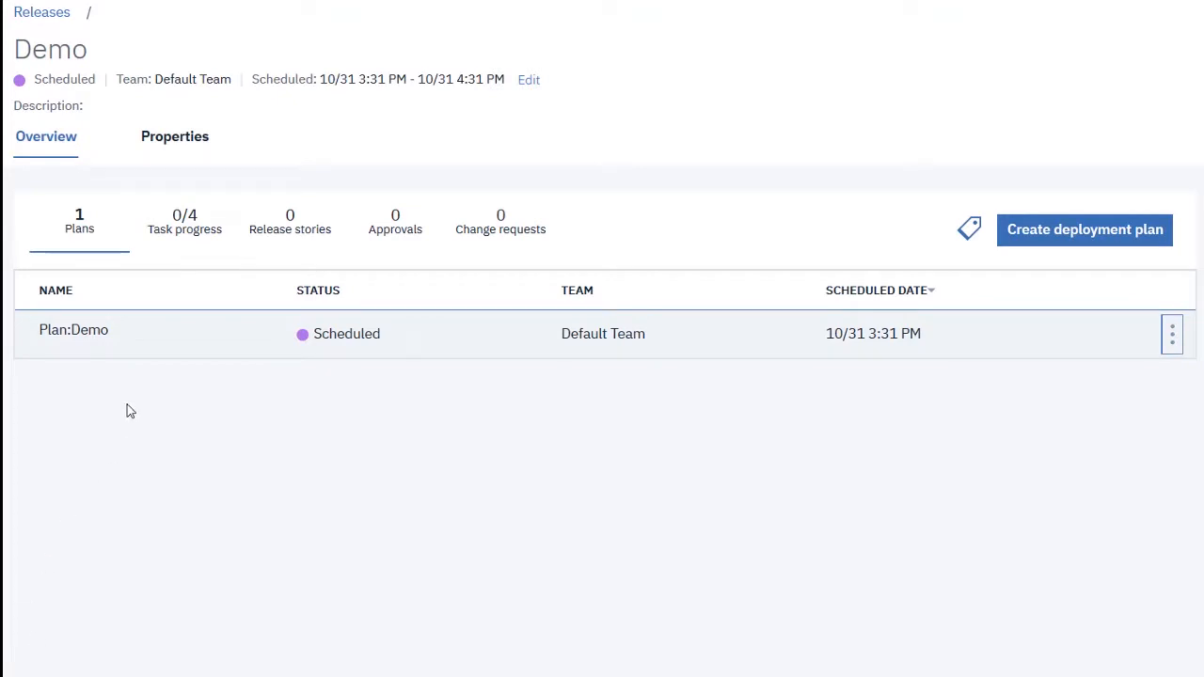
mouse_move(674, 205)
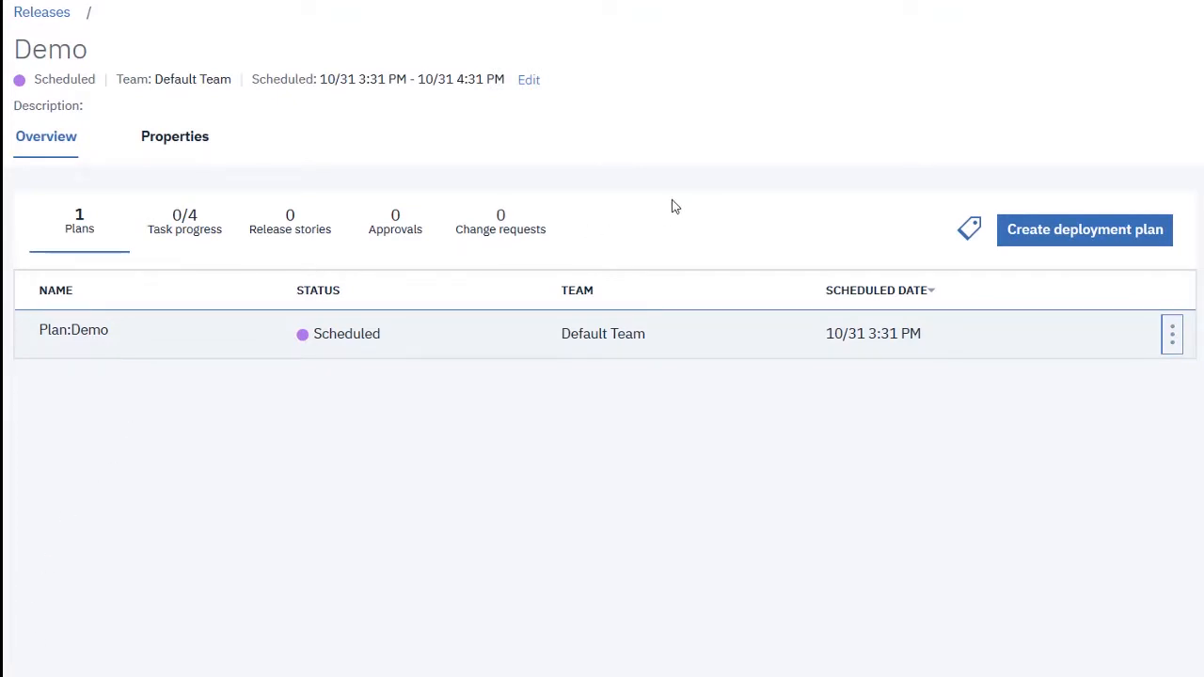
mouse_move(725, 116)
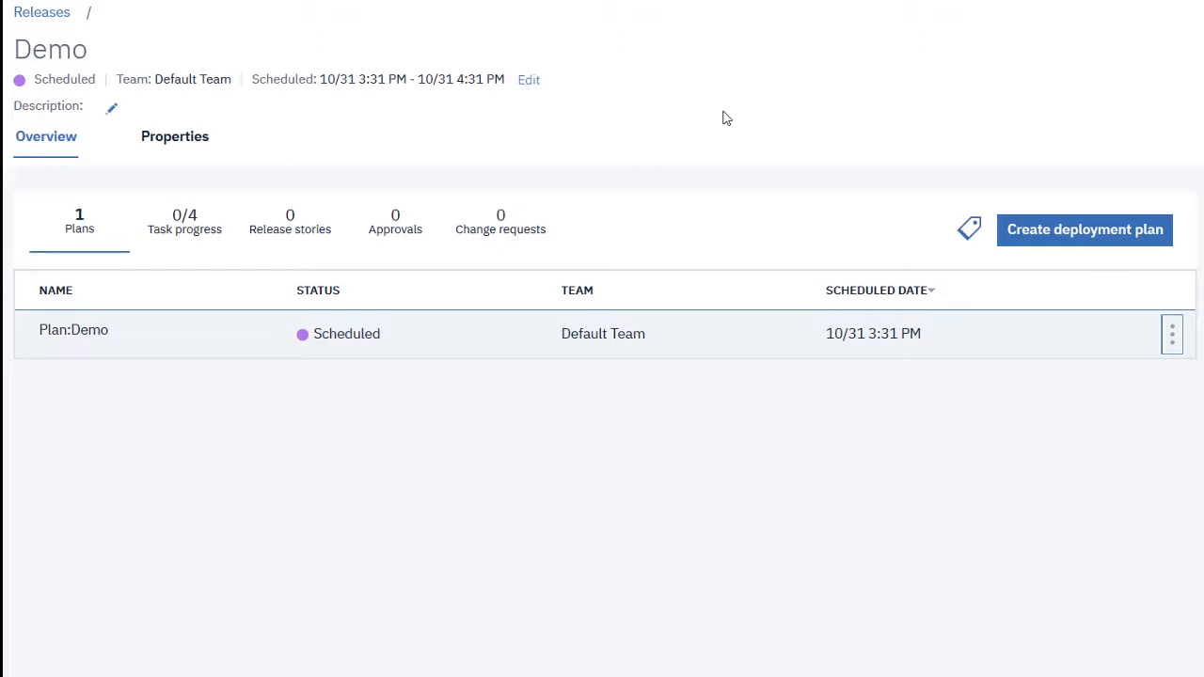
left_click(74, 329)
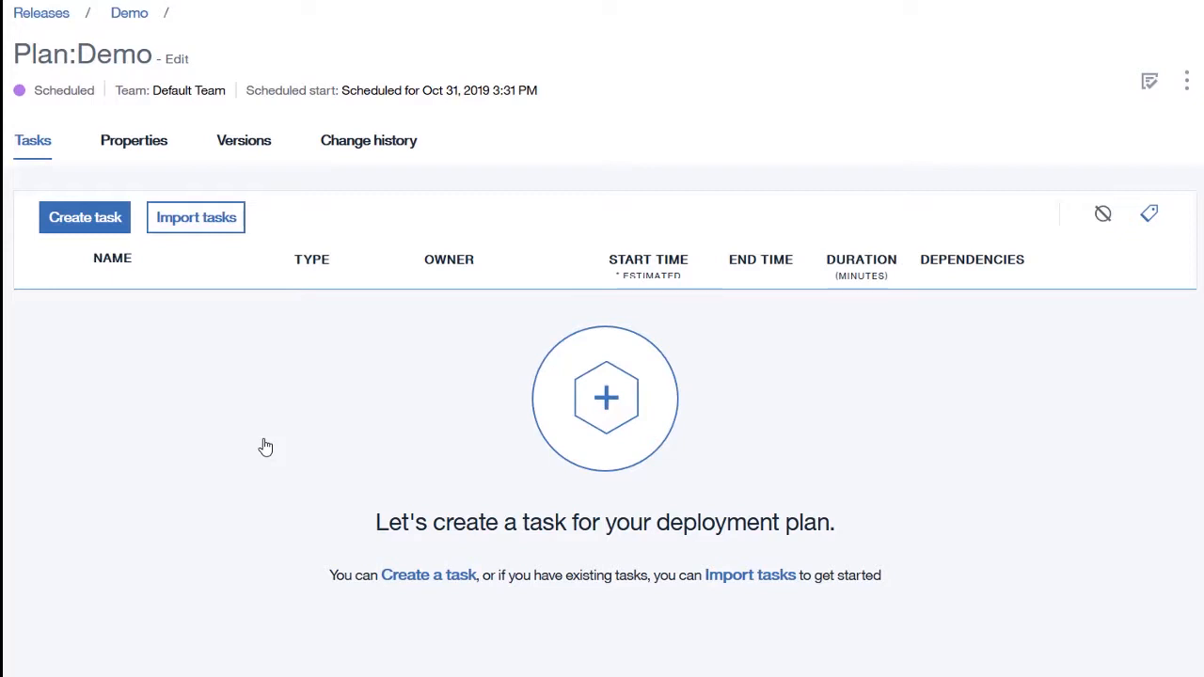
Create a Manual task named Manual task 1 with a duration of 2 minutes and save it.
left_click(83, 219)
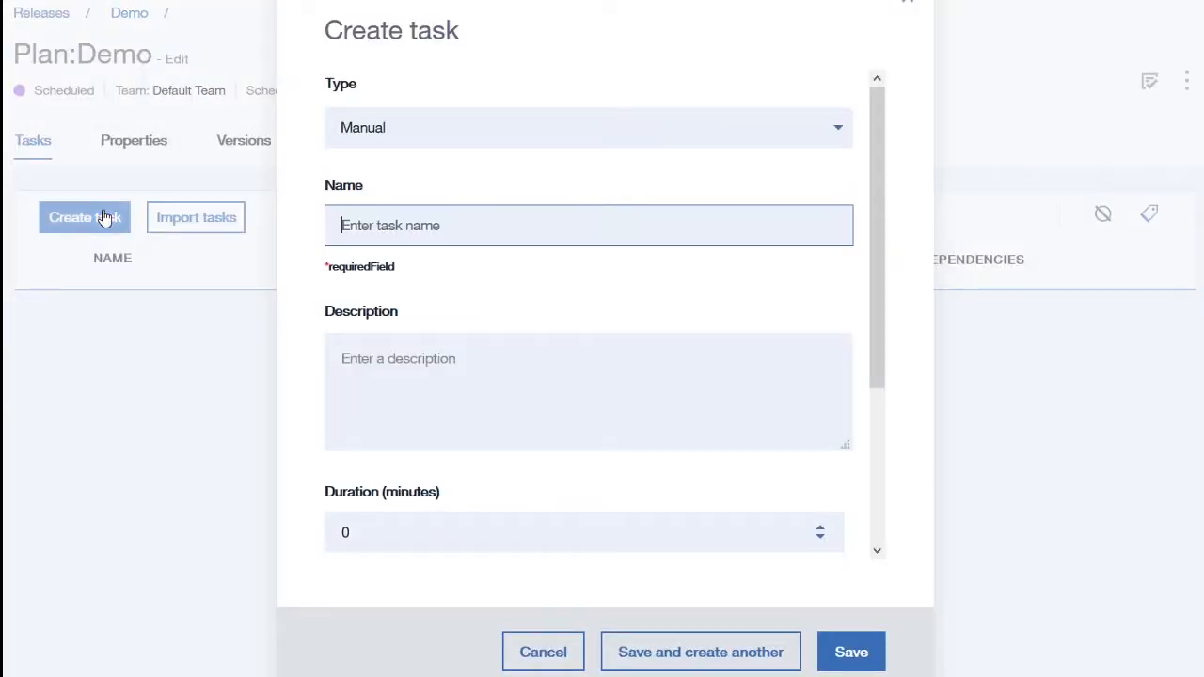
left_click(587, 128)
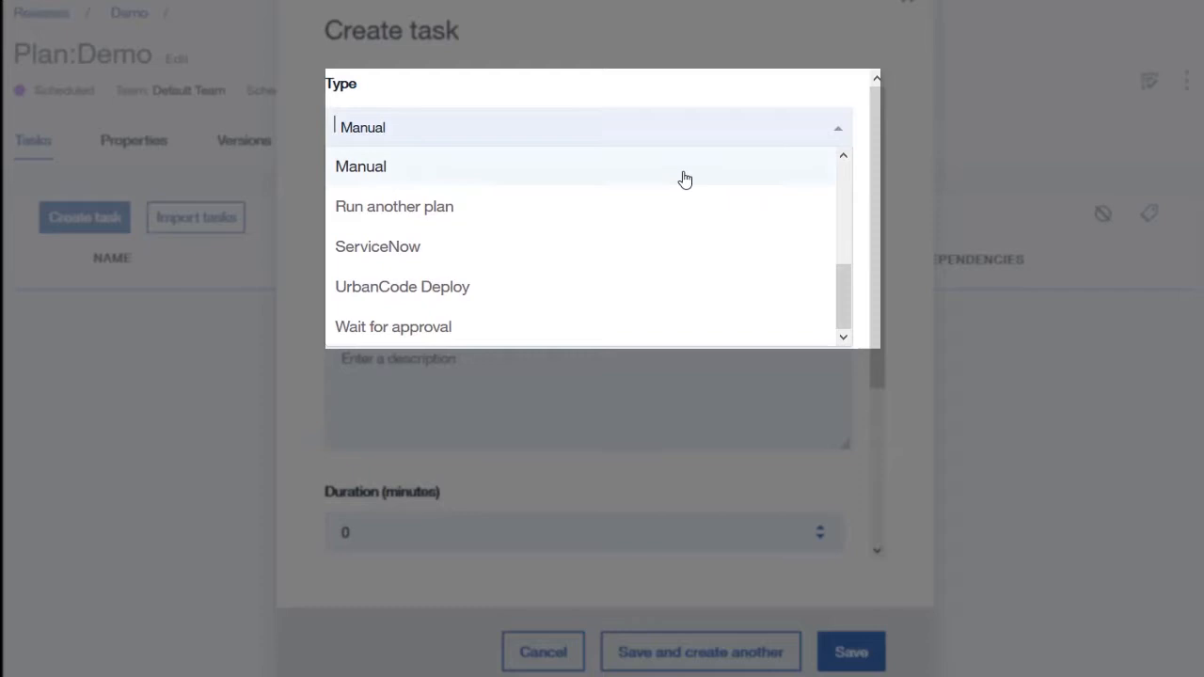
left_click(361, 165)
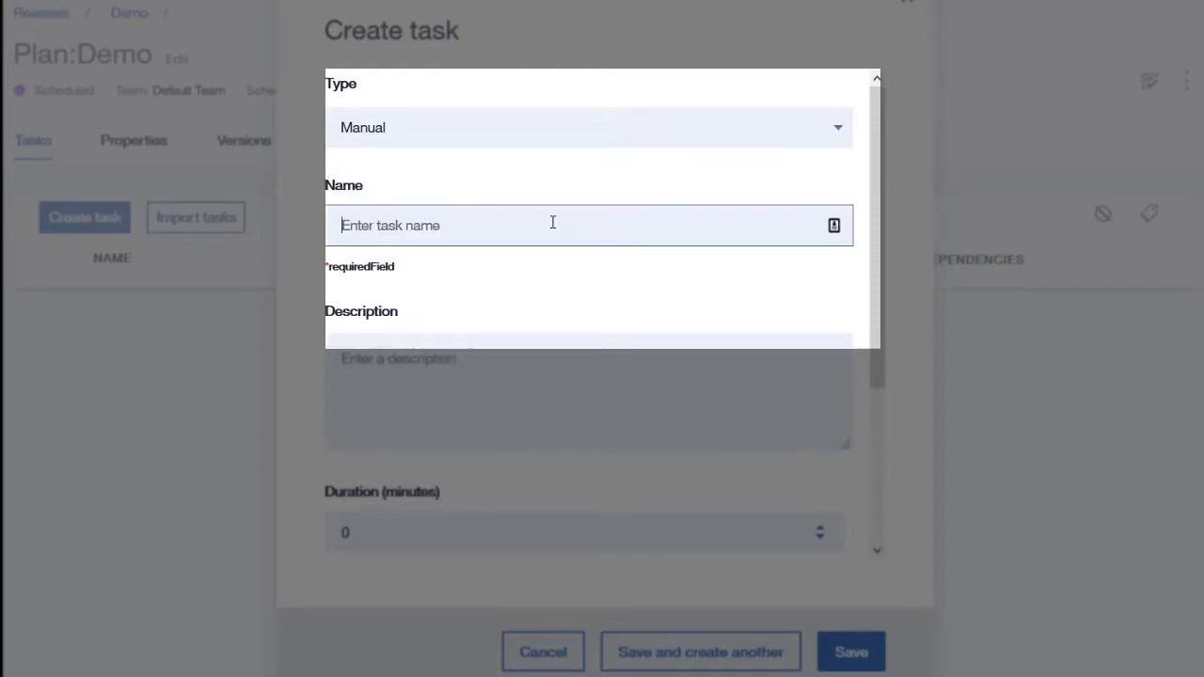
type("M")
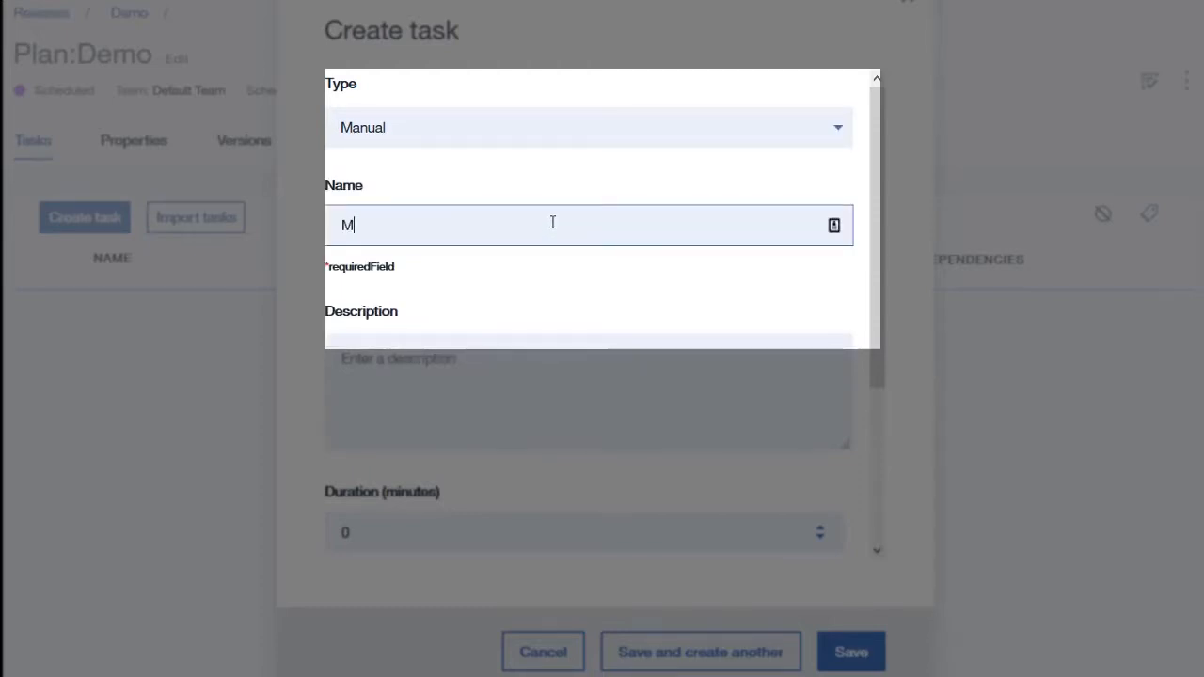
type("anual task 1")
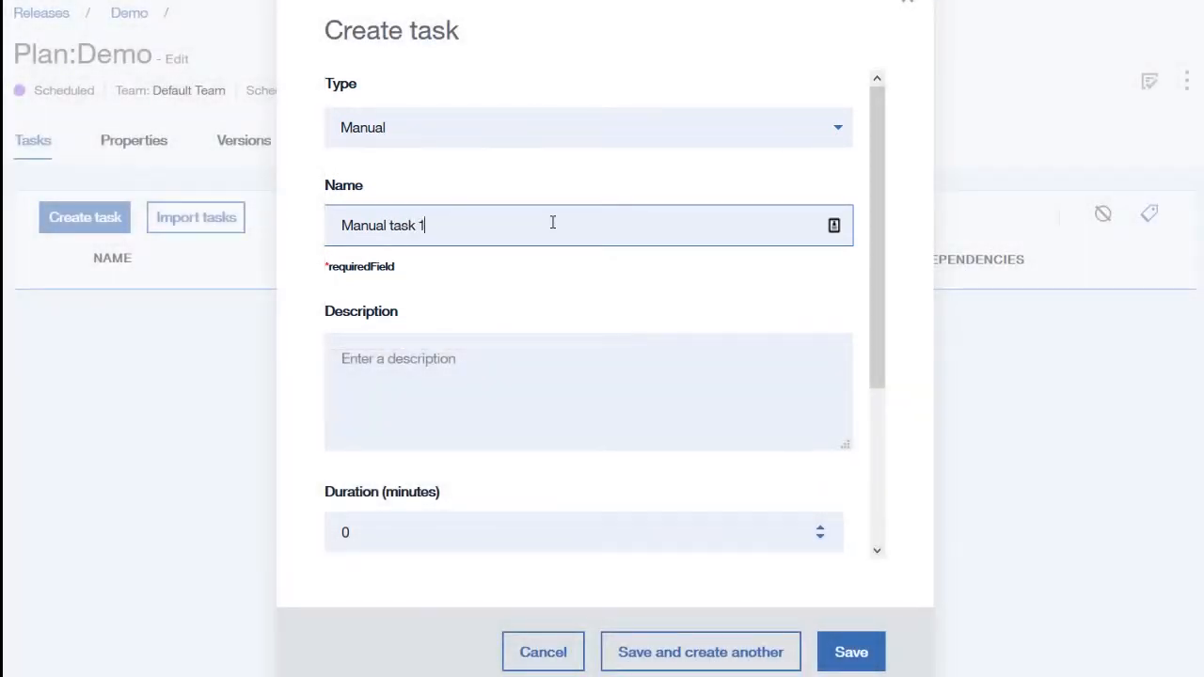
scroll("down", 3)
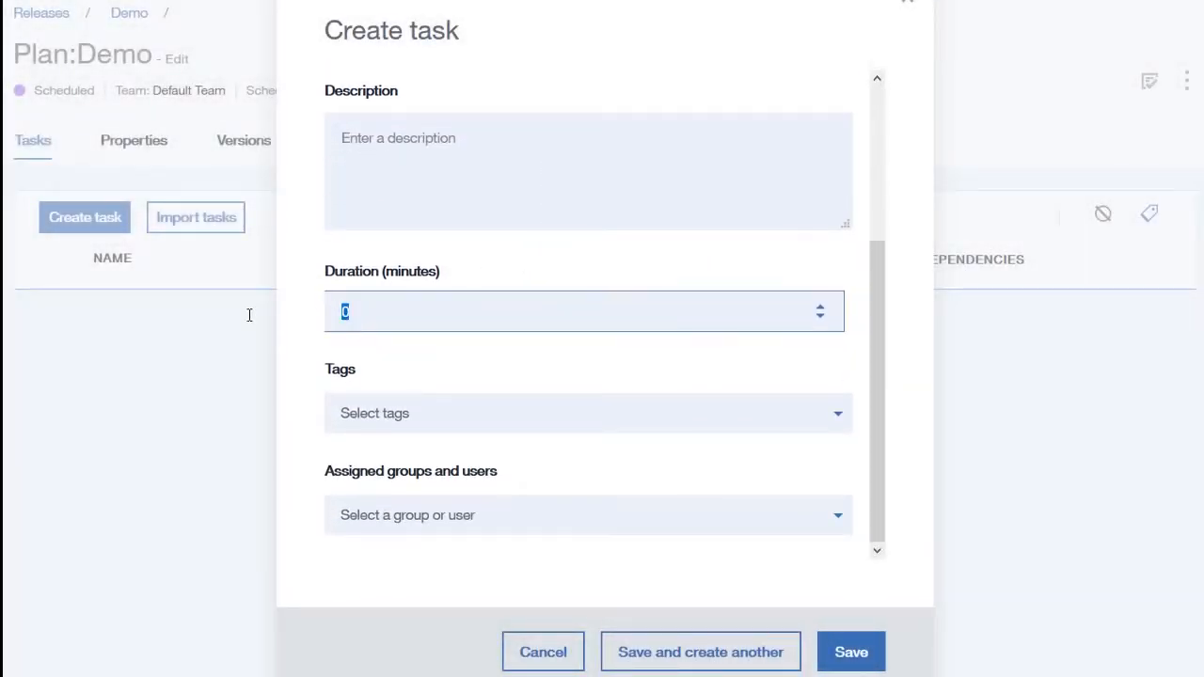
type("2")
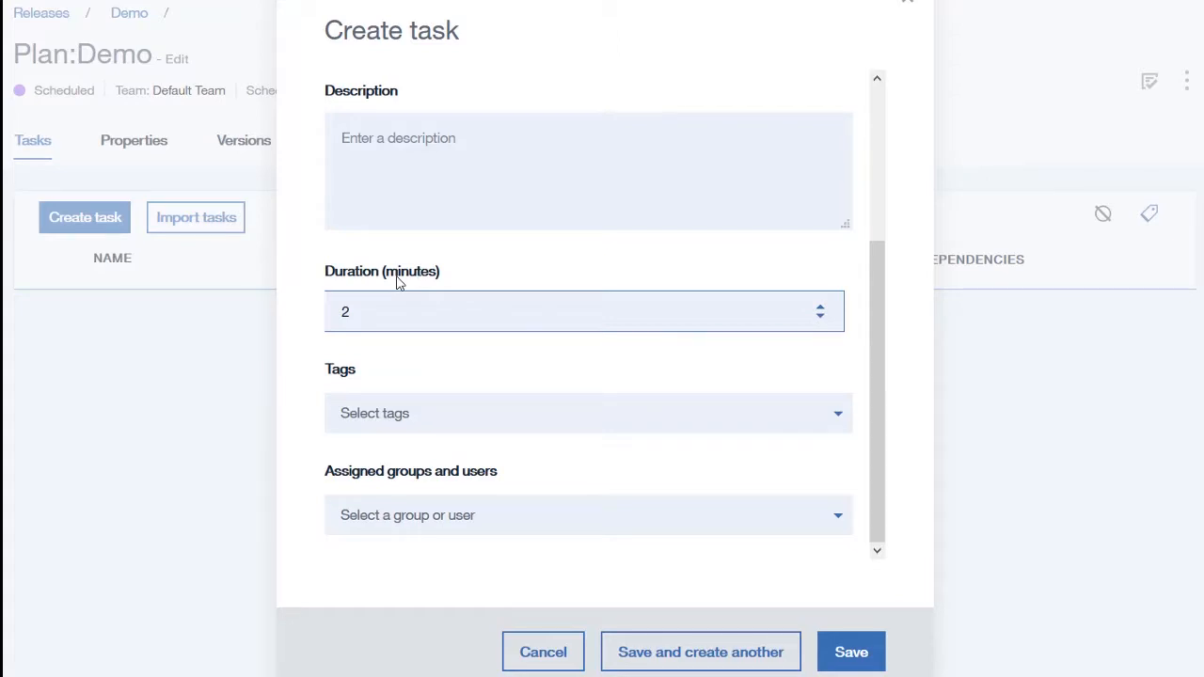
left_click(851, 651)
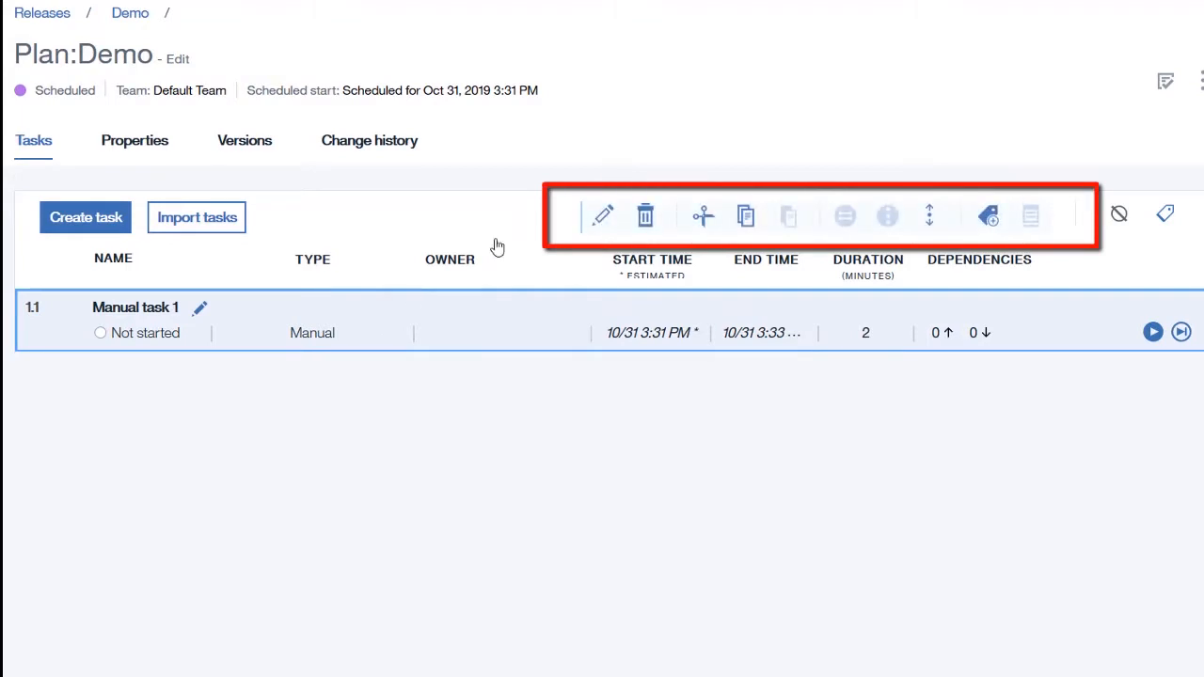
mouse_move(784, 309)
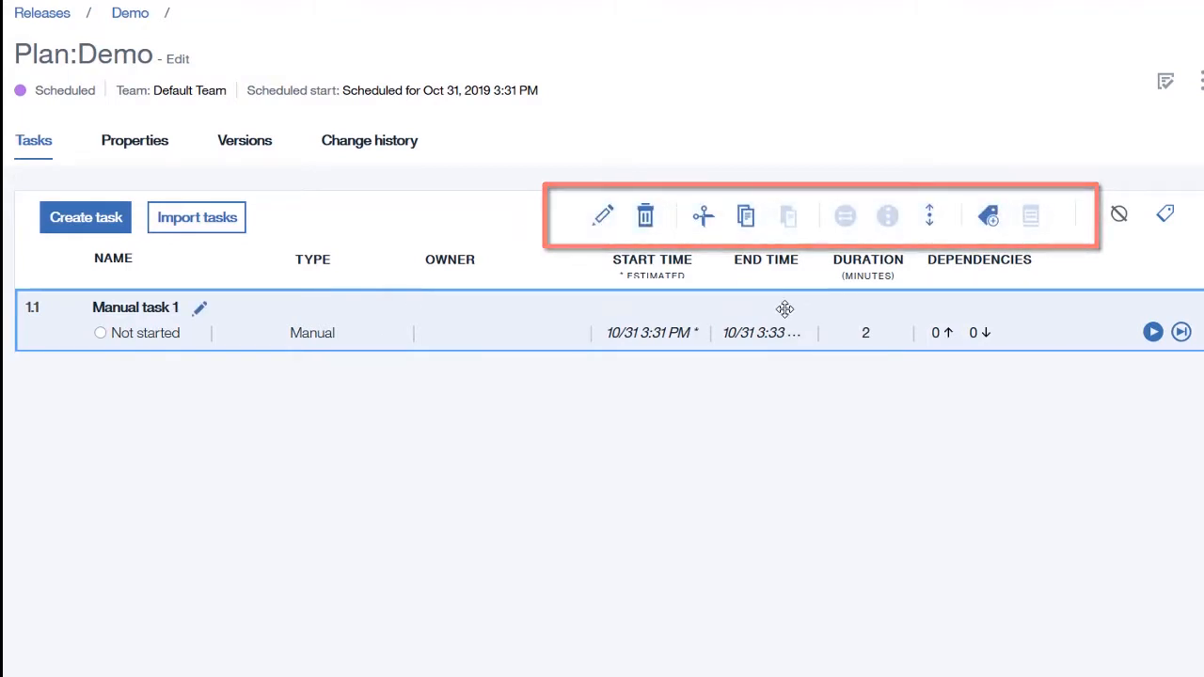
Copy Manual task 1 and paste it to produce Manual tasks 2 through 4.
left_click(789, 215)
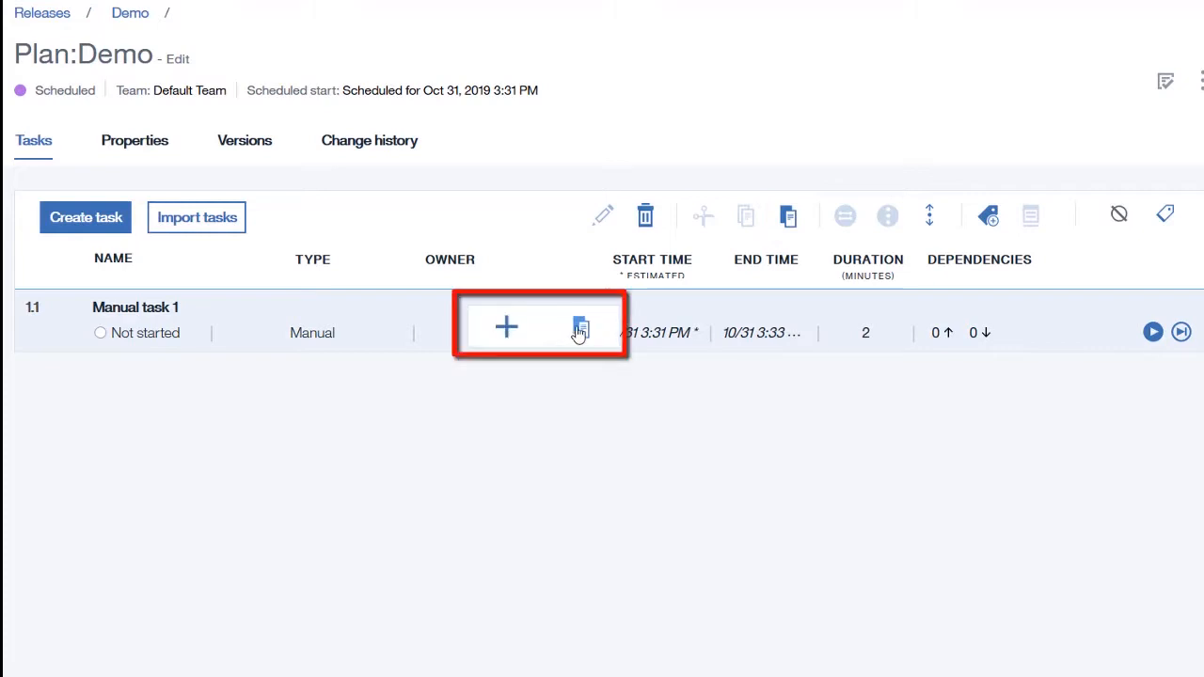
left_click(580, 329)
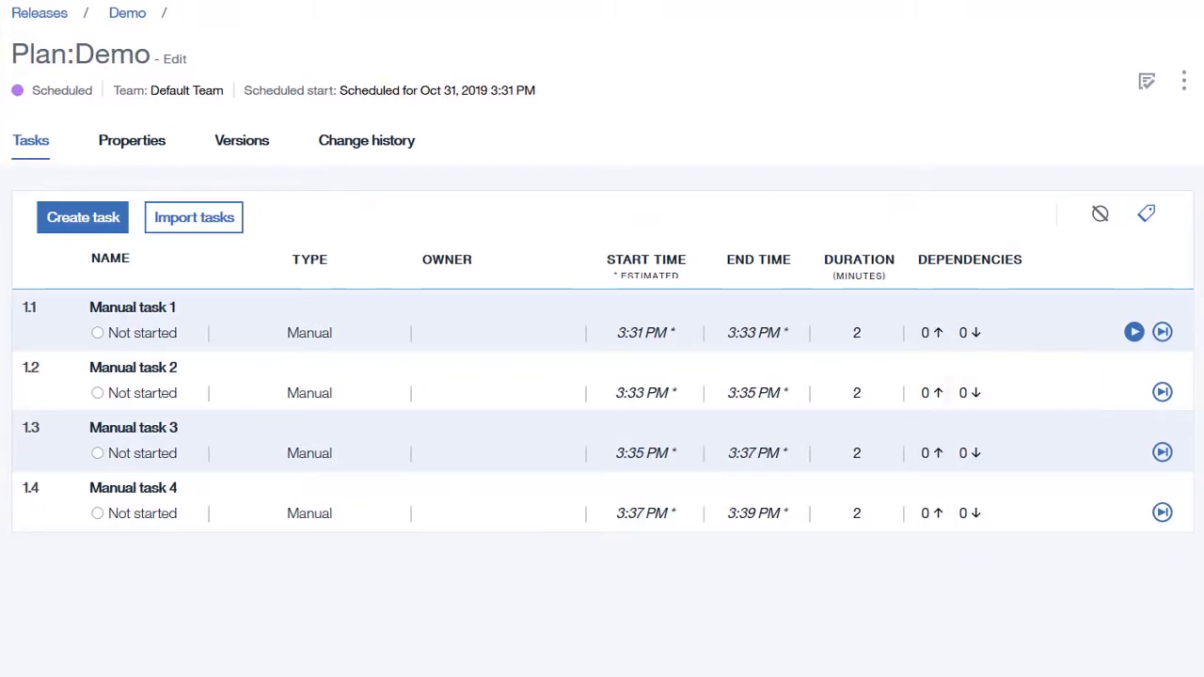
mouse_move(1023, 295)
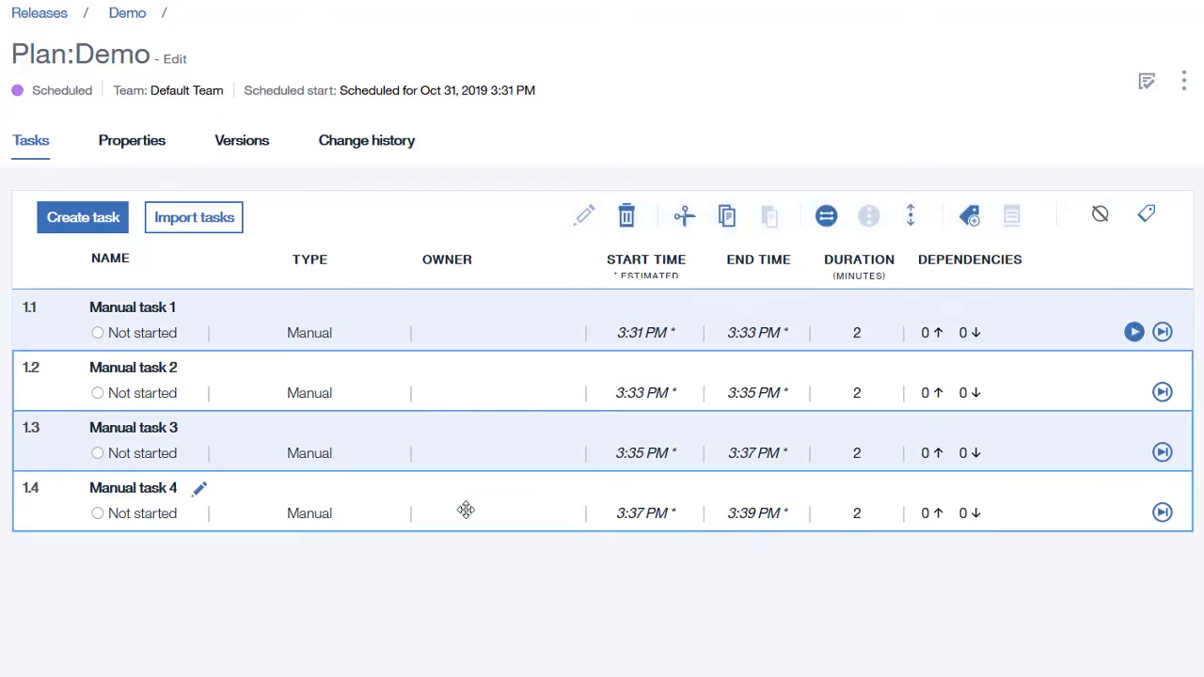
mouse_move(824, 216)
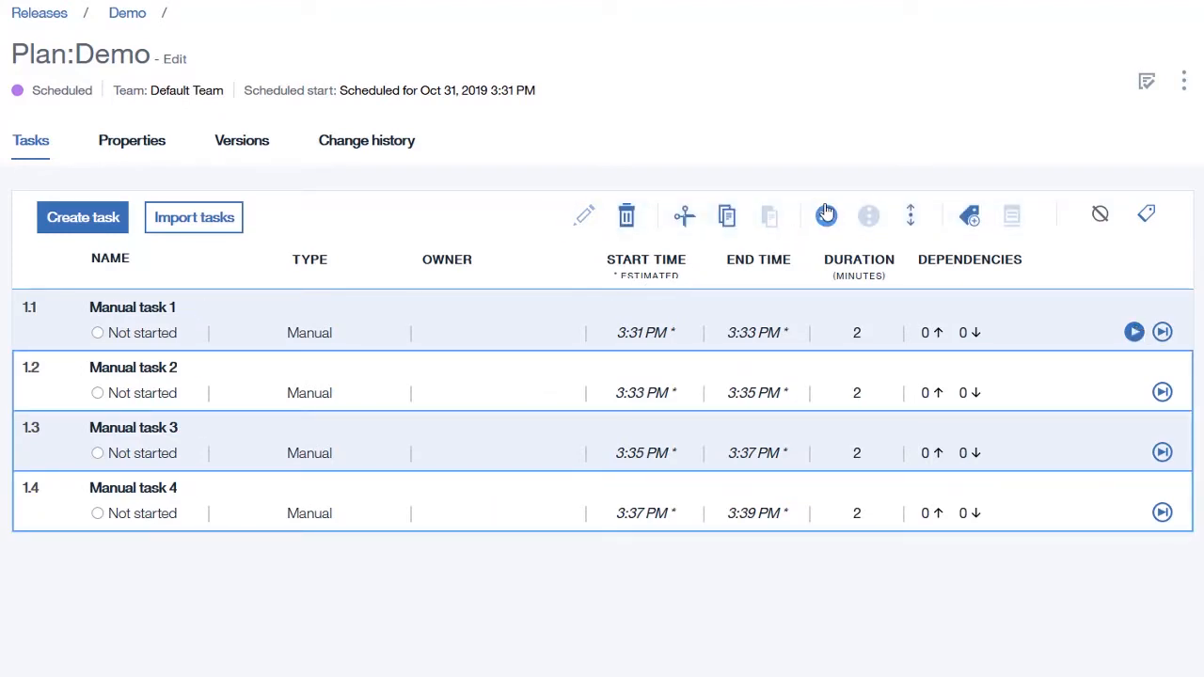
Group the selected Manual tasks 2–4 to run in parallel after Manual task 1.
left_click(824, 215)
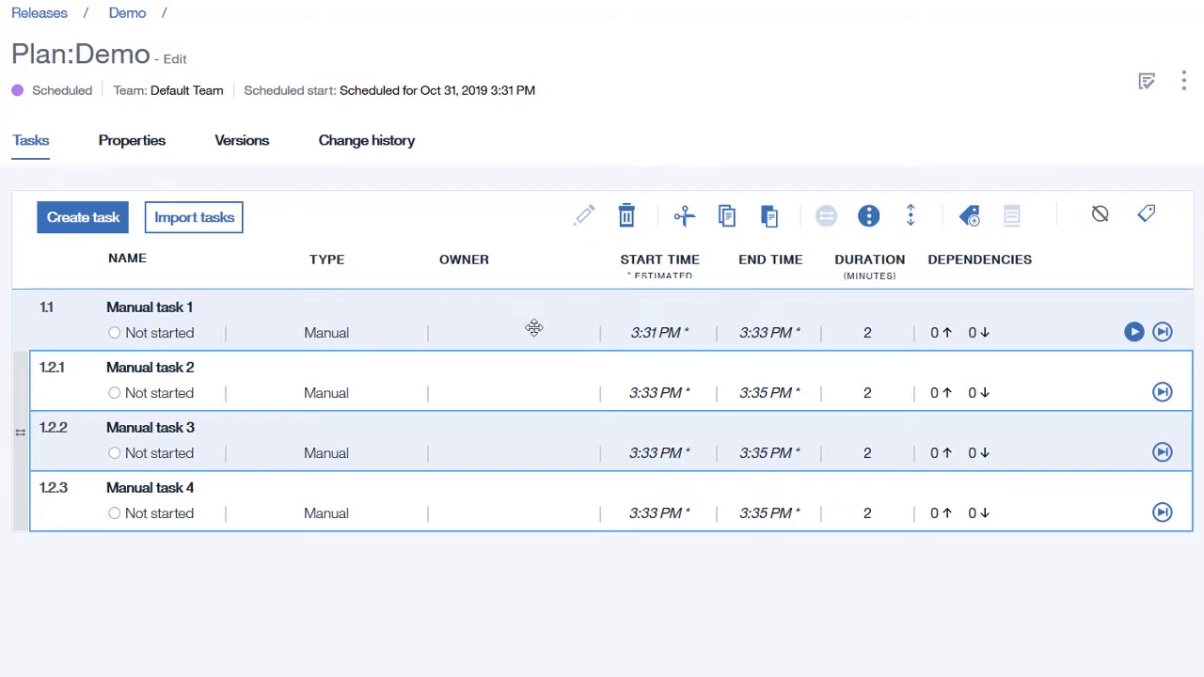
left_click(149, 320)
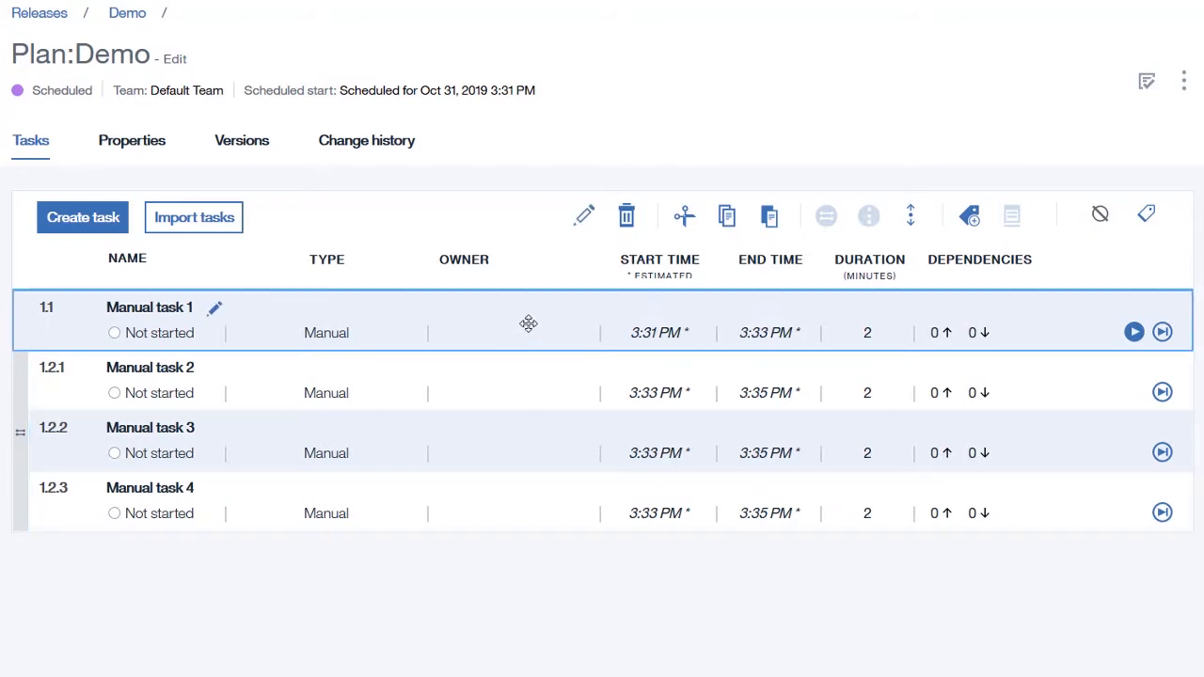
left_click(625, 214)
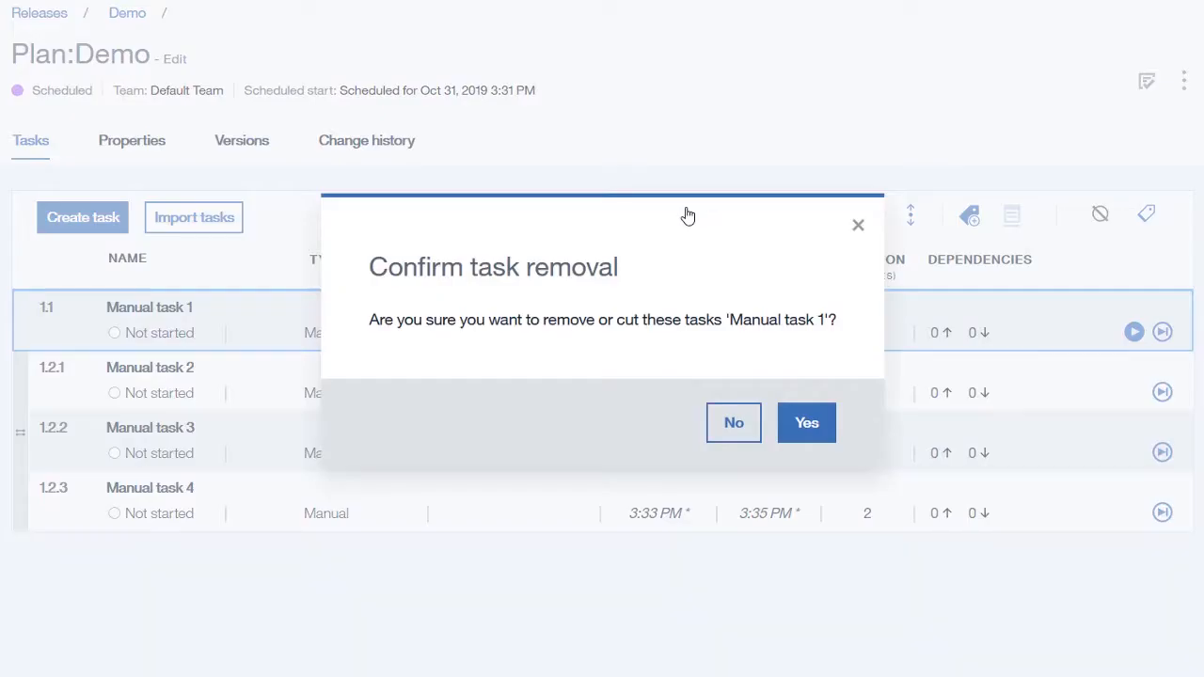
left_click(806, 421)
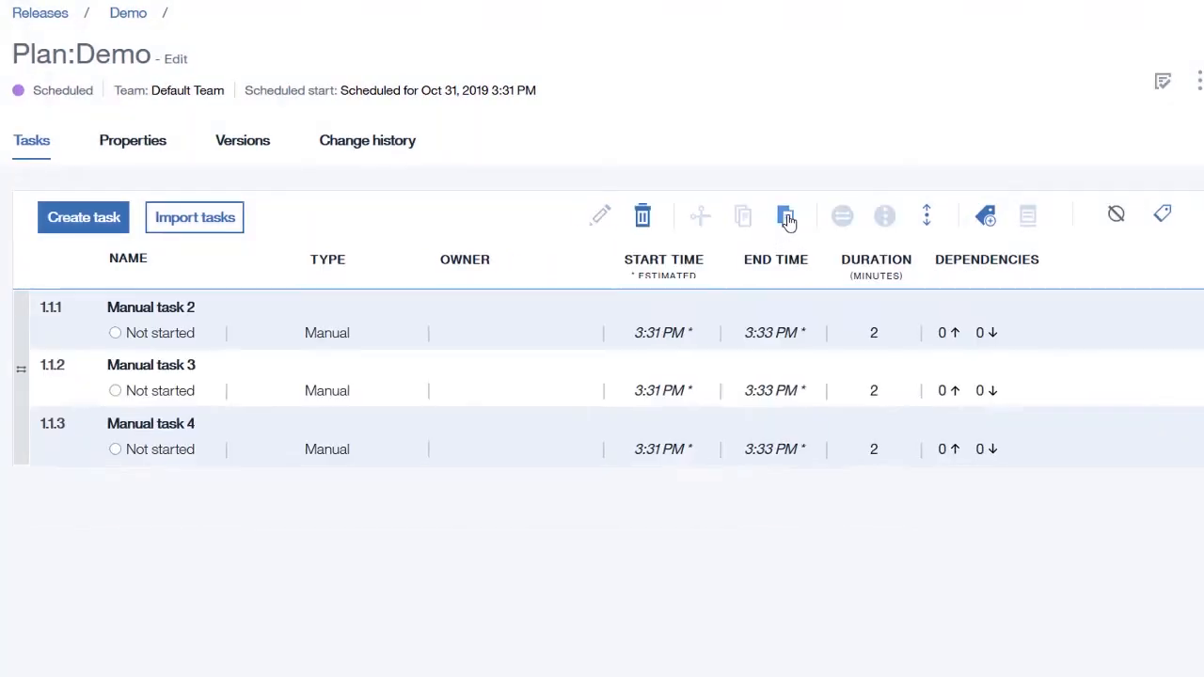
left_click(787, 217)
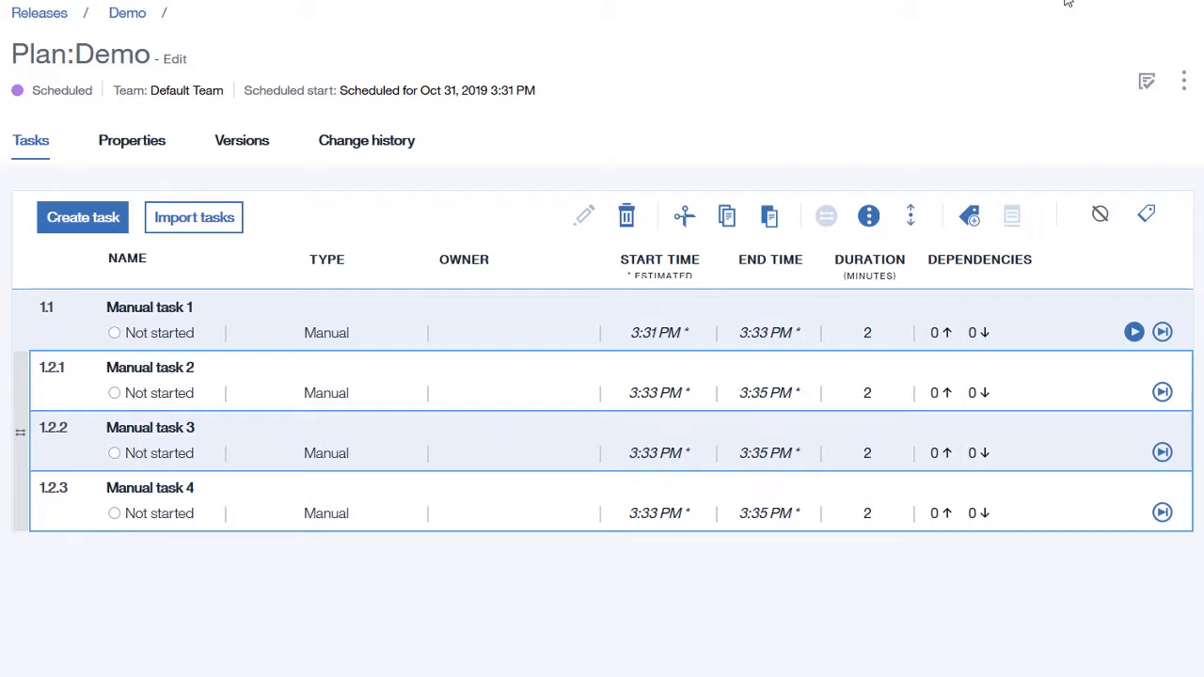
mouse_move(920, 120)
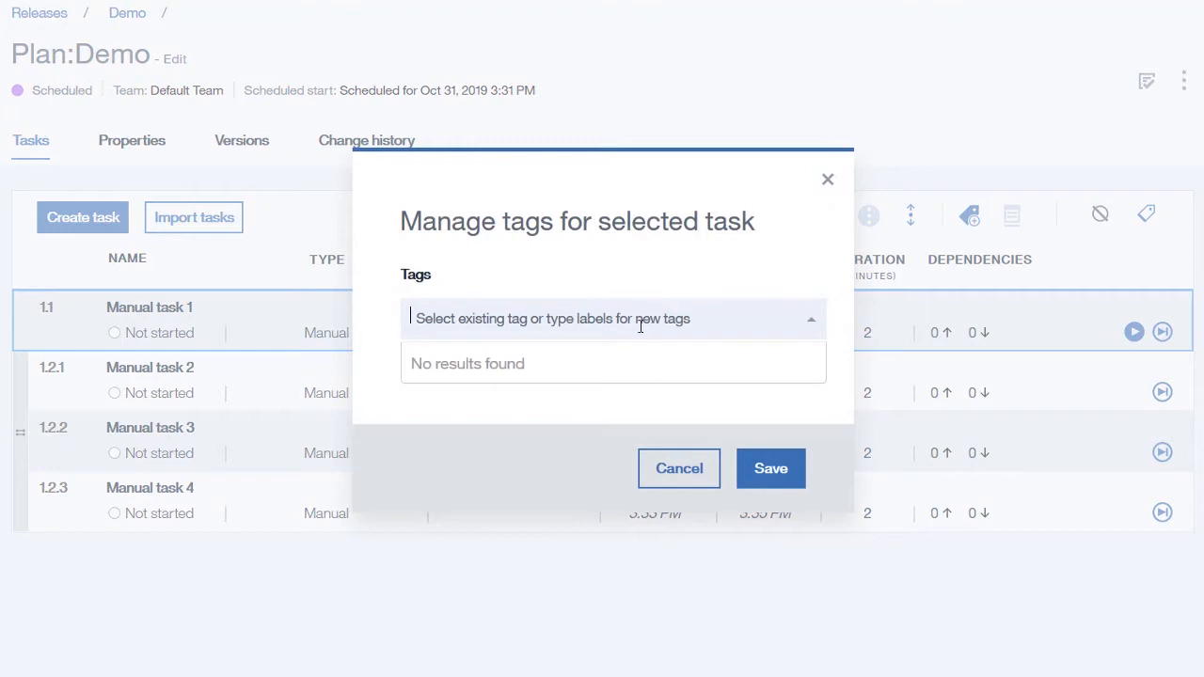
mouse_move(604, 369)
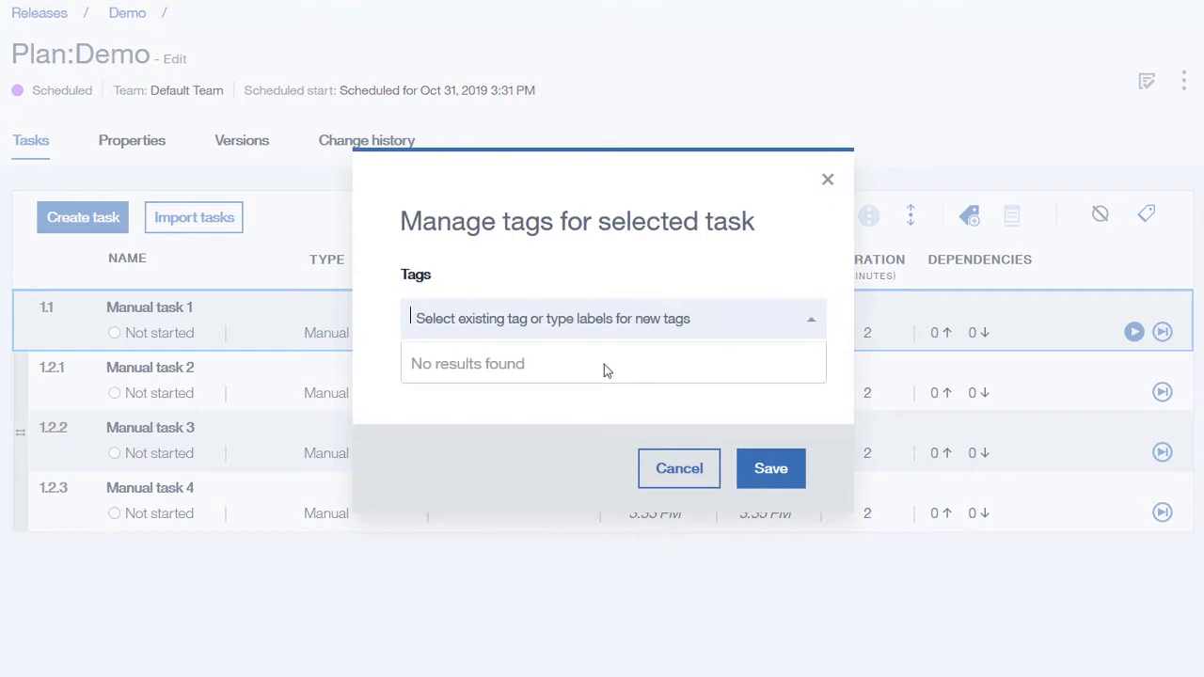
Create a new tag named Green and save it on Manual task 1.
type("Green")
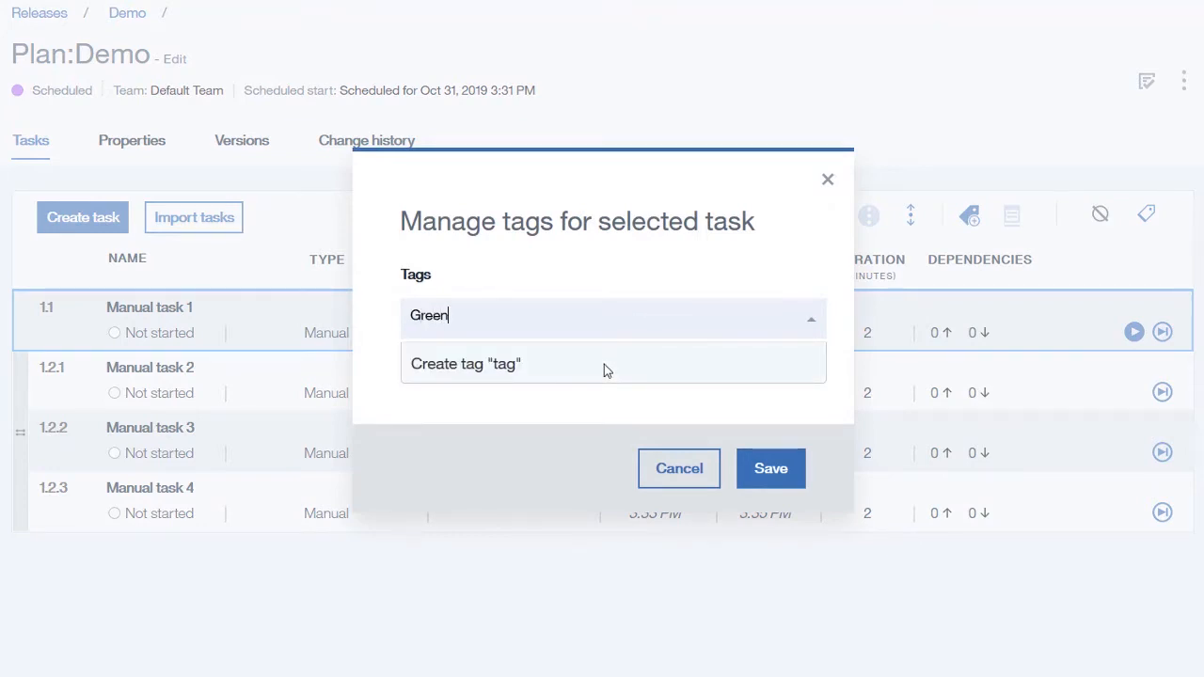
left_click(464, 365)
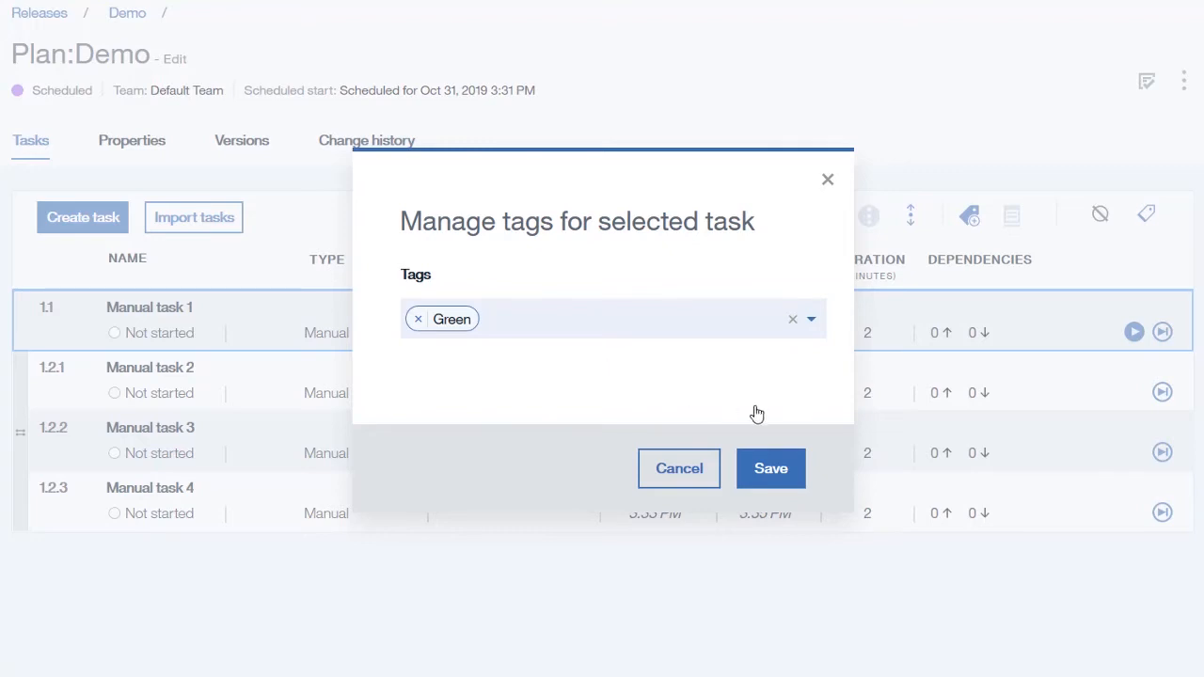
left_click(772, 468)
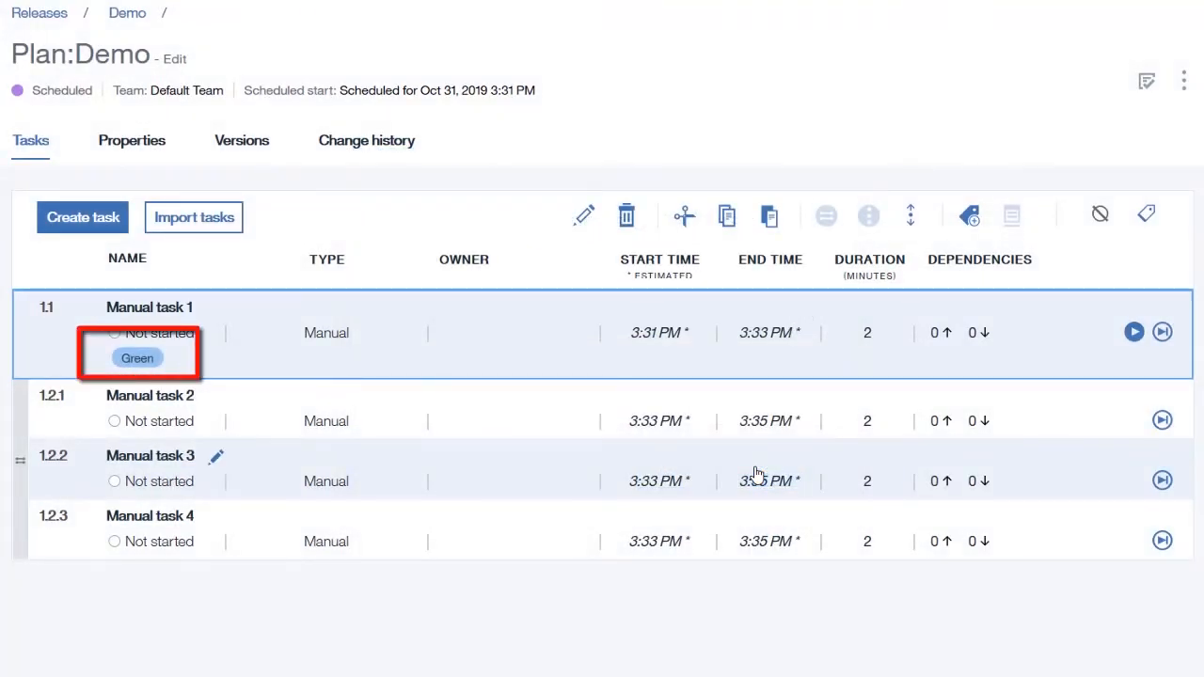
mouse_move(518, 384)
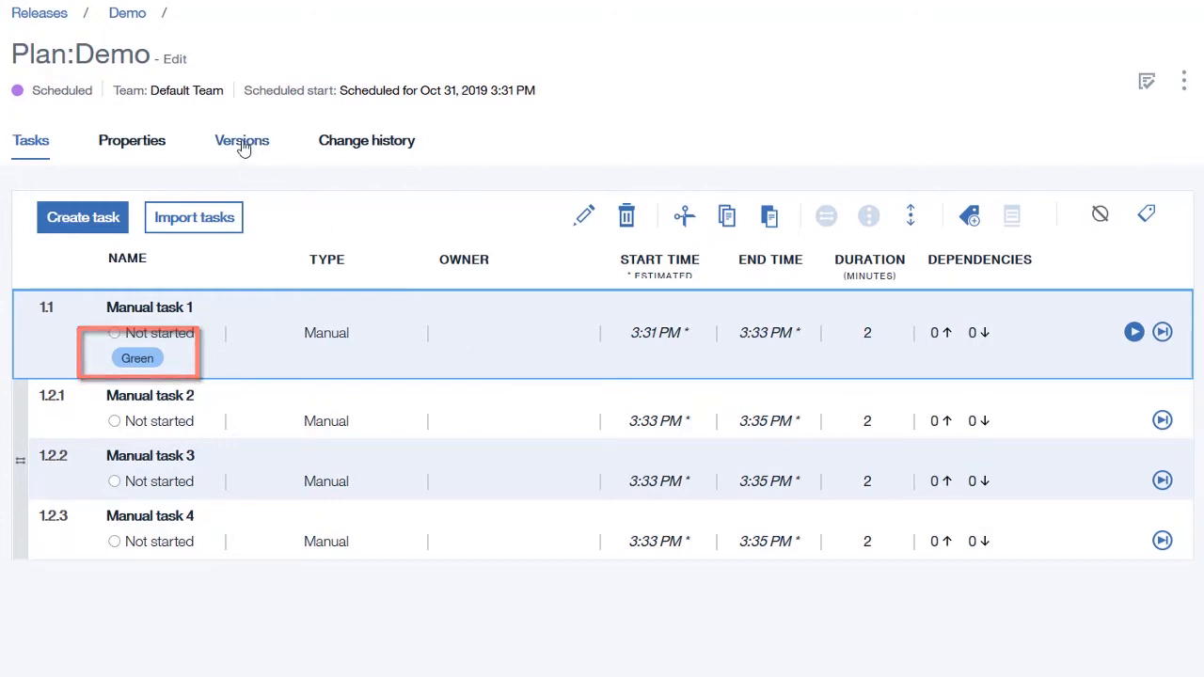
left_click(241, 139)
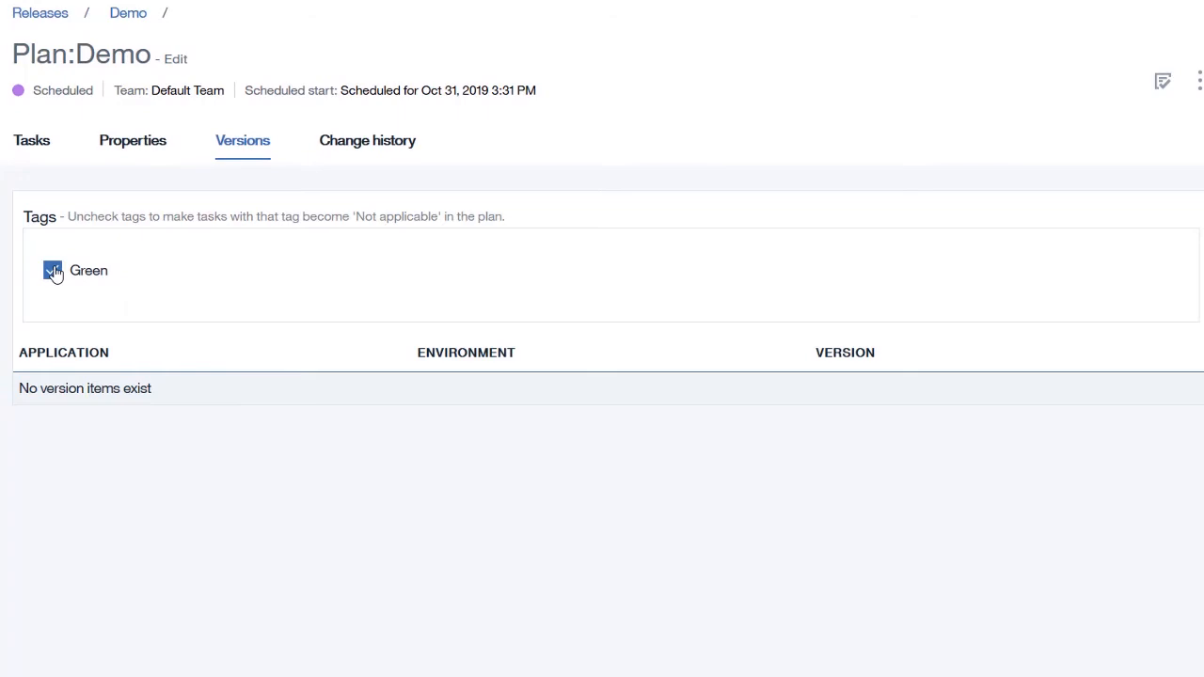
left_click(30, 139)
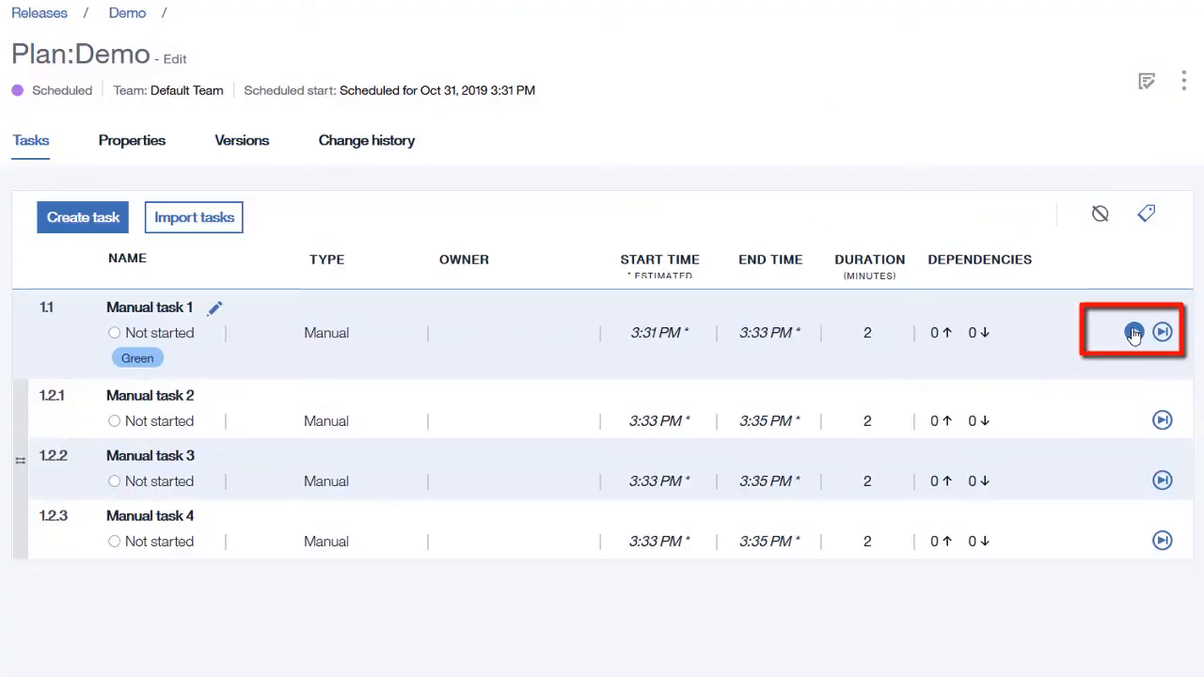
Start Manual task 1 and mark it complete.
left_click(1133, 332)
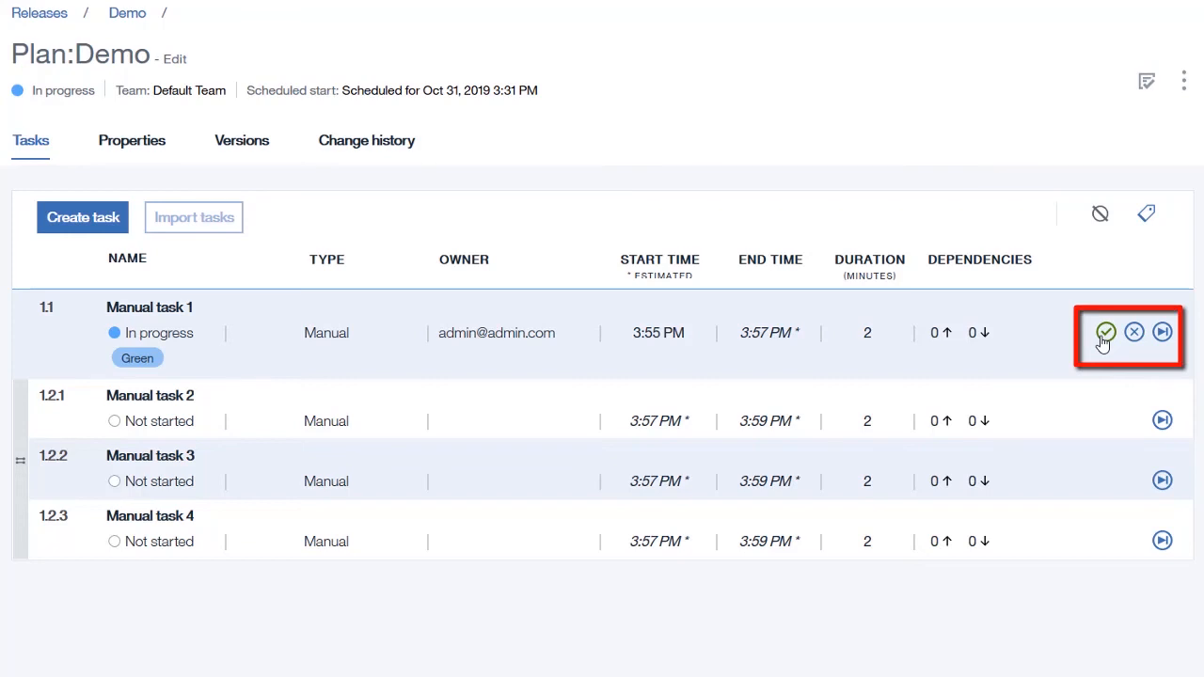
left_click(1107, 331)
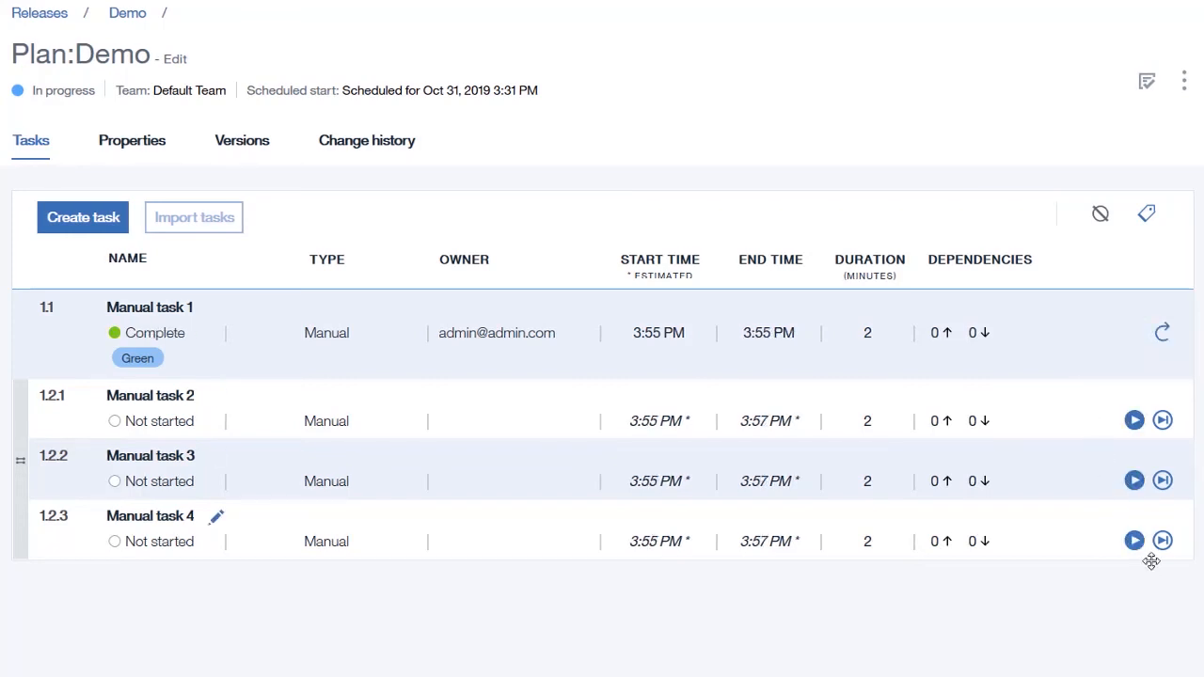
Start and complete the parallel Manual tasks 2–4 so the plan shows Done.
left_click(1135, 540)
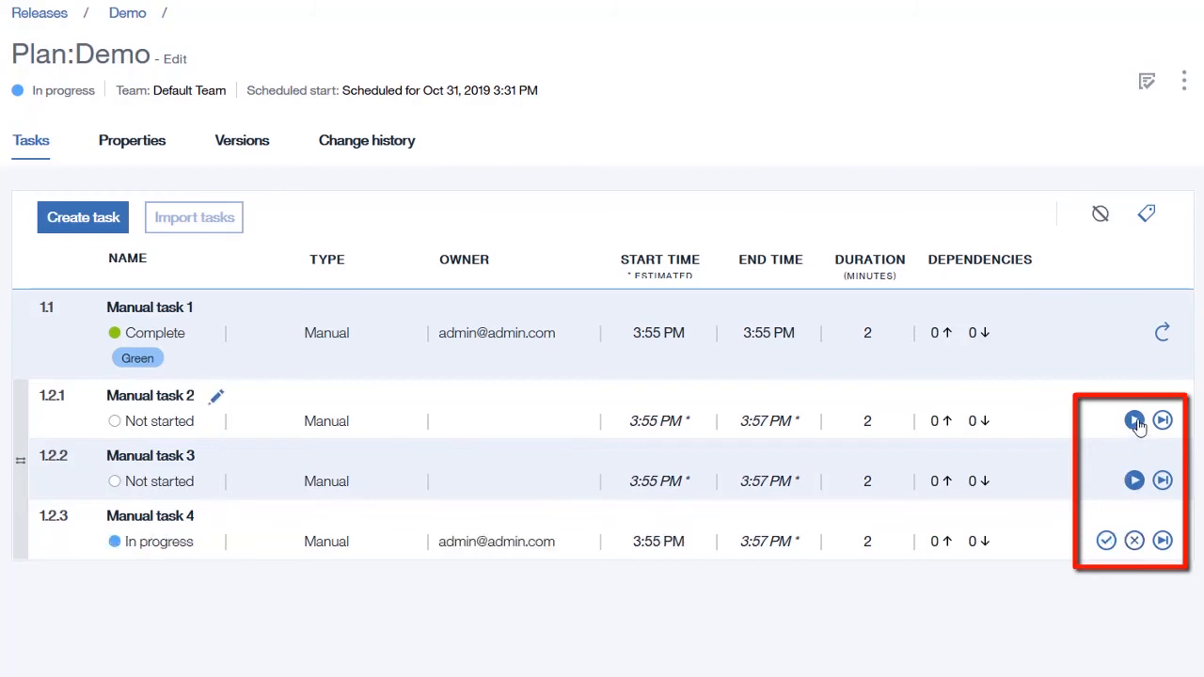
left_click(1134, 422)
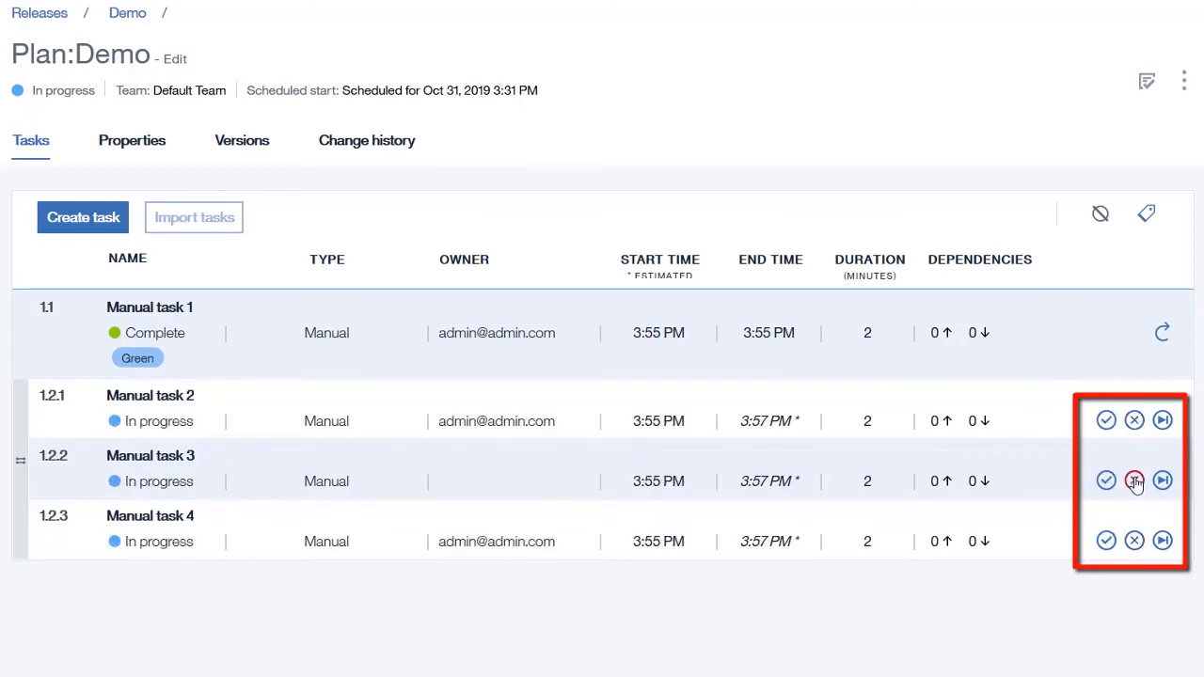
left_click(1107, 422)
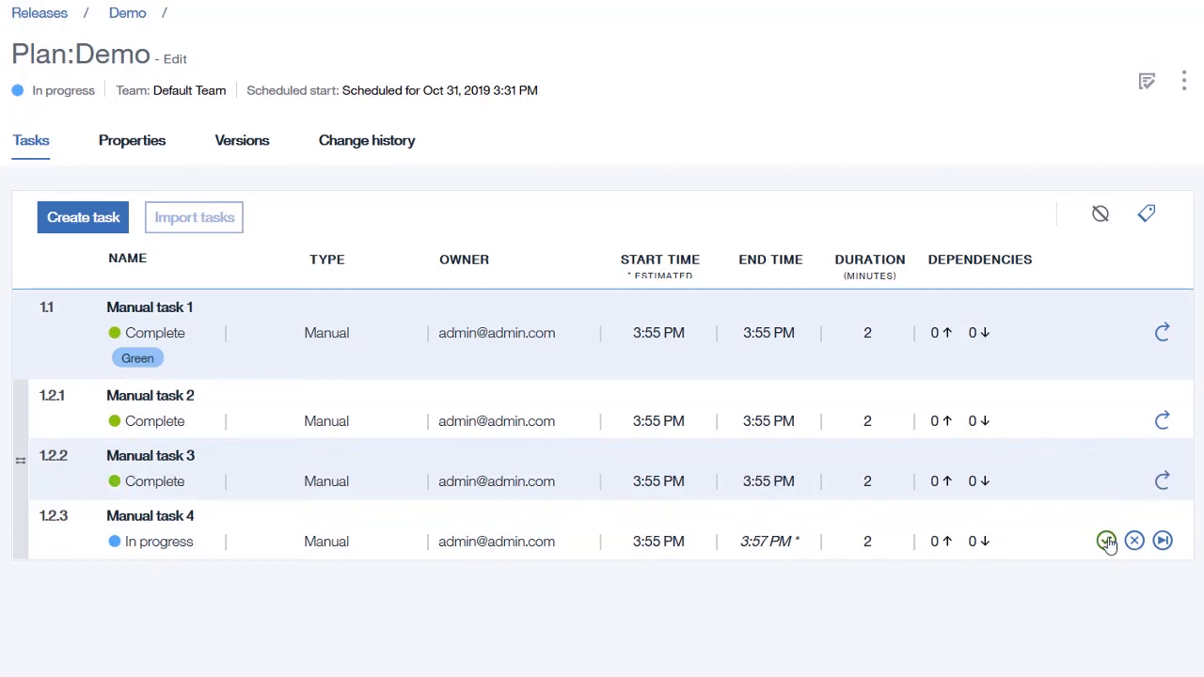
left_click(1107, 541)
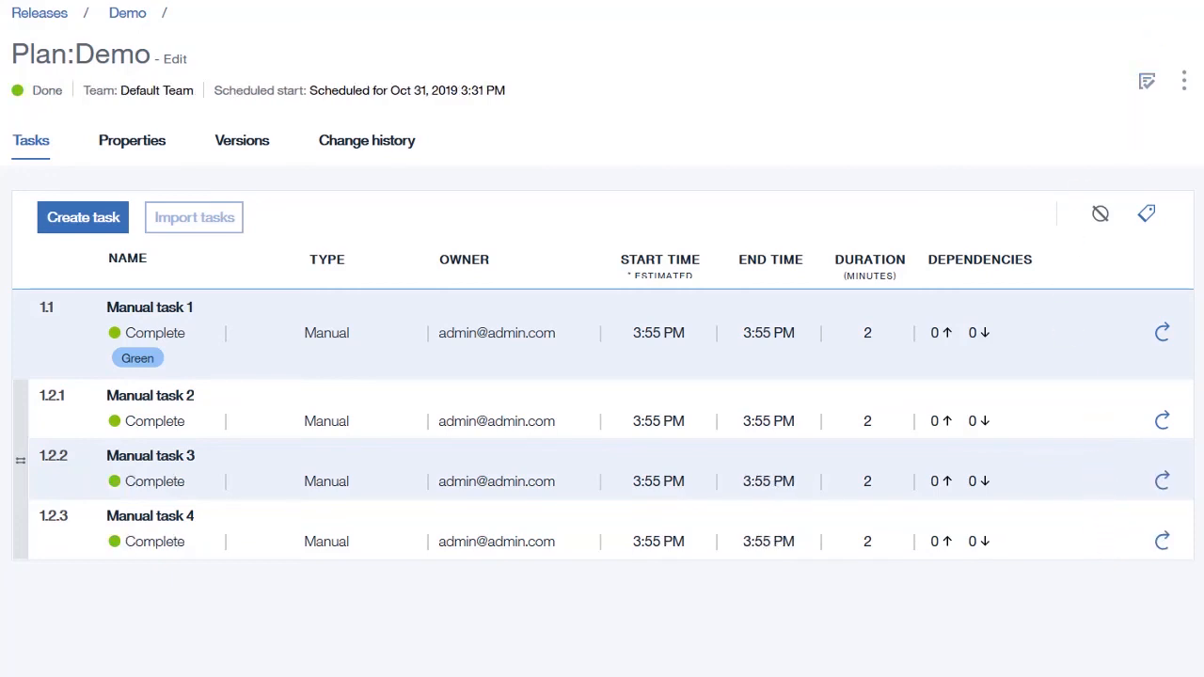